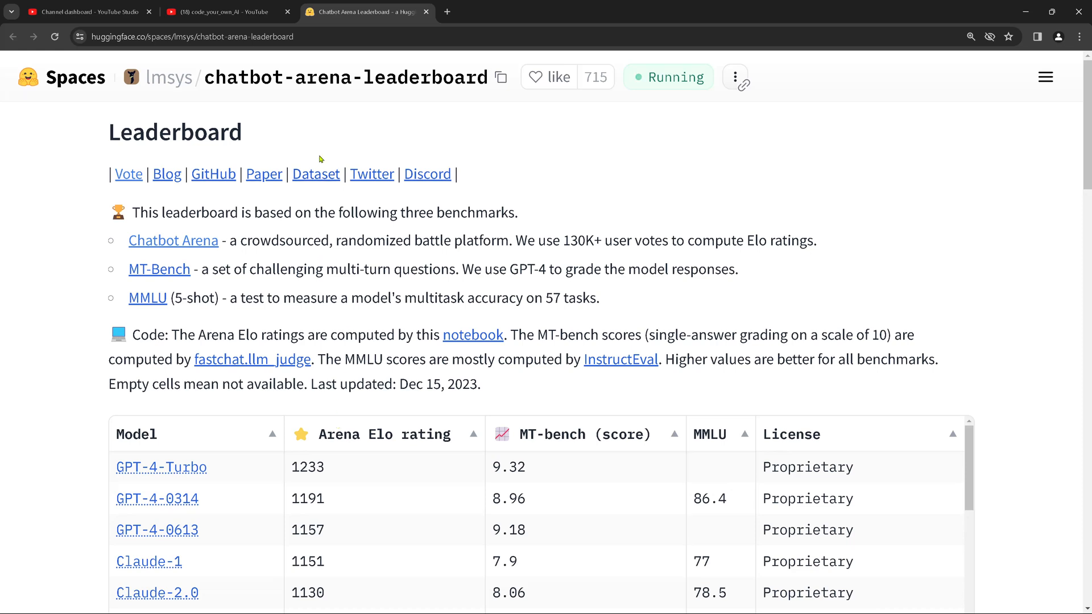
Highlight the 'Dec 15, 2023' date after 'Last updated:' on the leaderboard page
{"action": "double_click", "coordinate": [175, 132]}
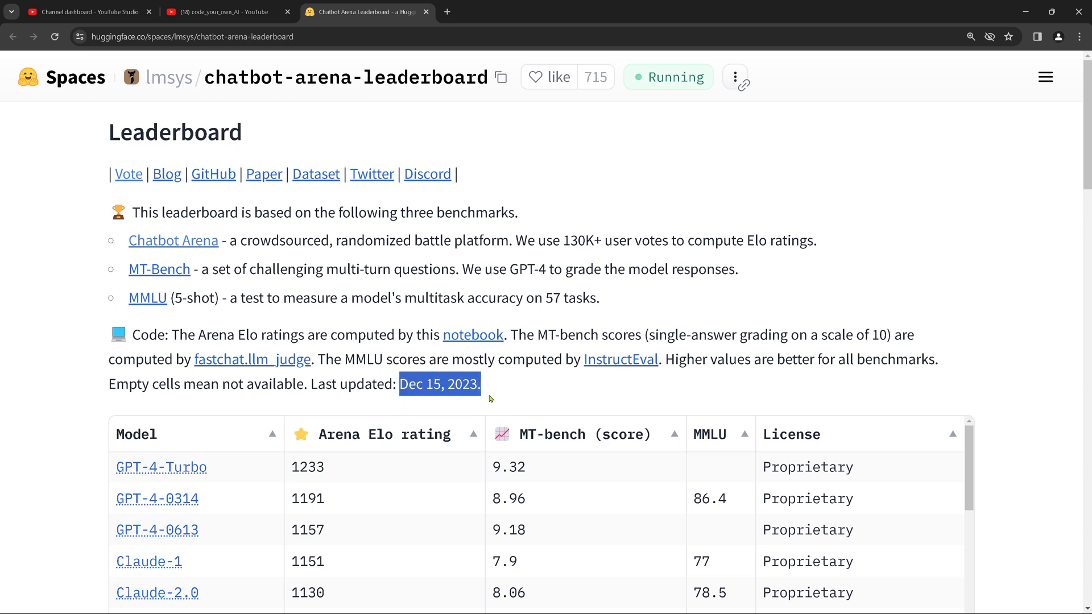
{"action": "mouse_move", "coordinate": [517, 391]}
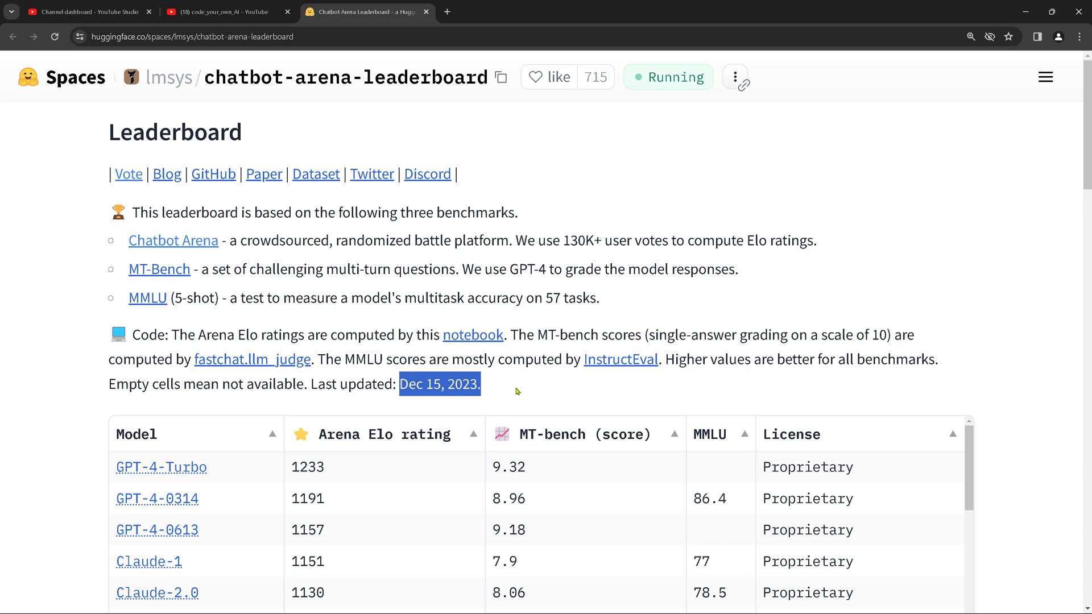
{"action": "mouse_move", "coordinate": [136, 53]}
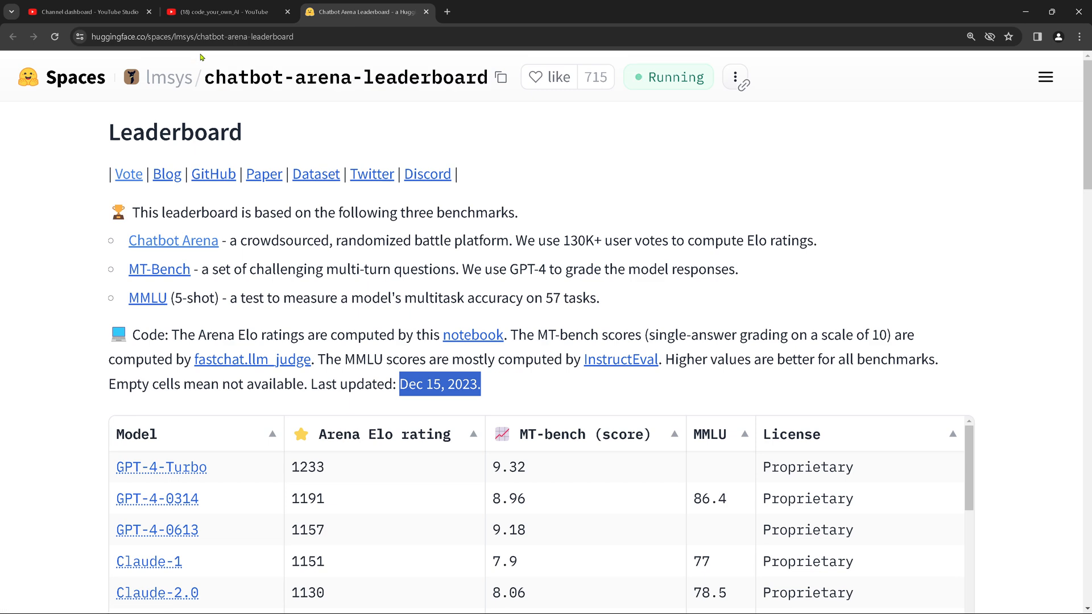
Scroll down until the ranking table from GPT-4-Turbo to Gemini Pro fills the window
{"action": "scroll", "scroll_direction": "down", "scroll_amount": 3}
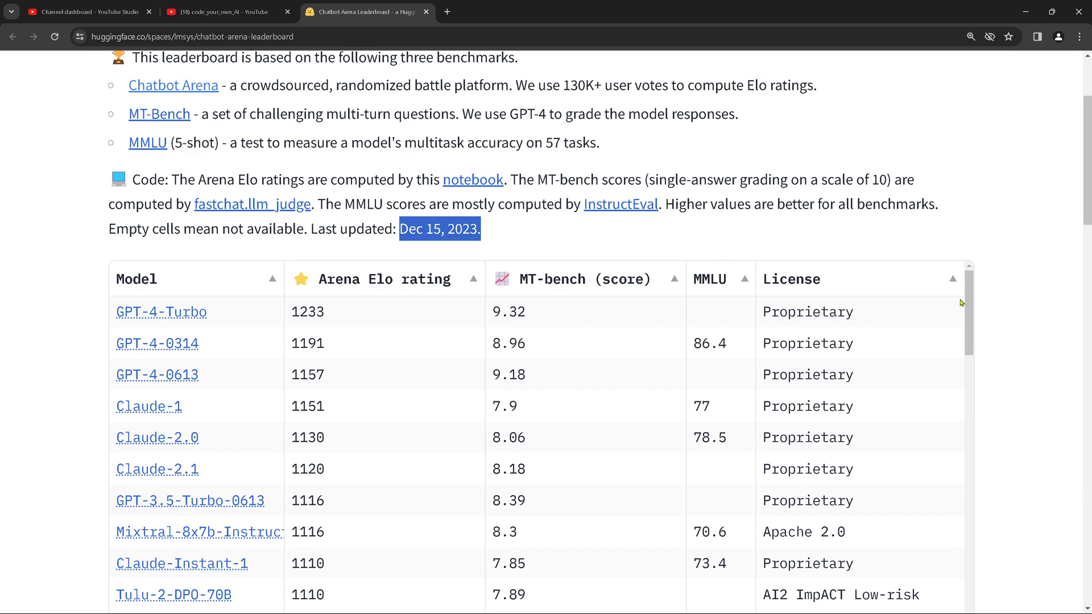
{"action": "scroll", "scroll_direction": "down", "scroll_amount": 3}
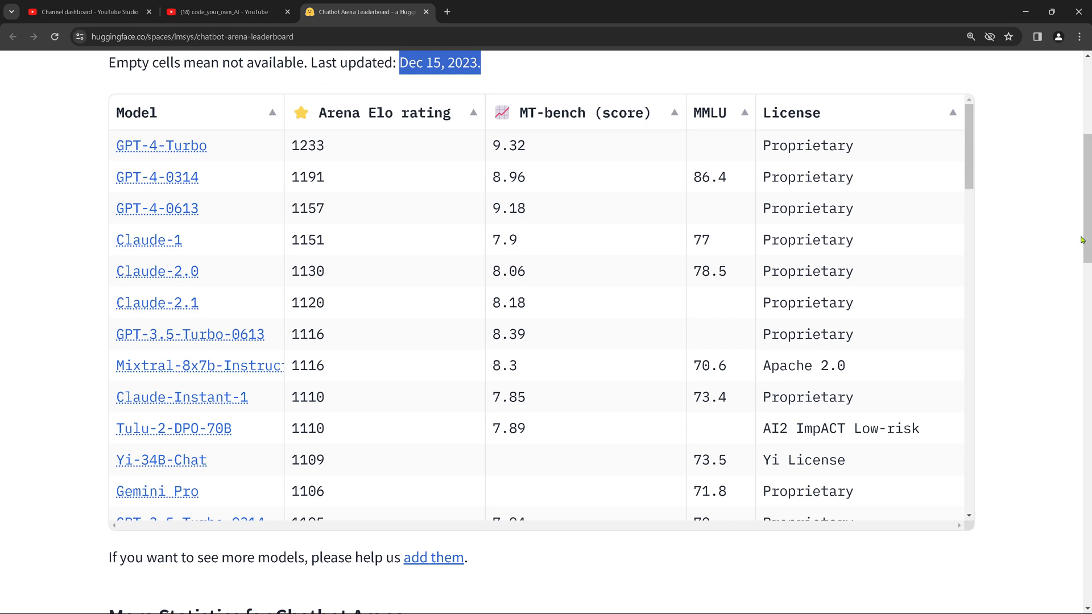
{"action": "mouse_move", "coordinate": [510, 145]}
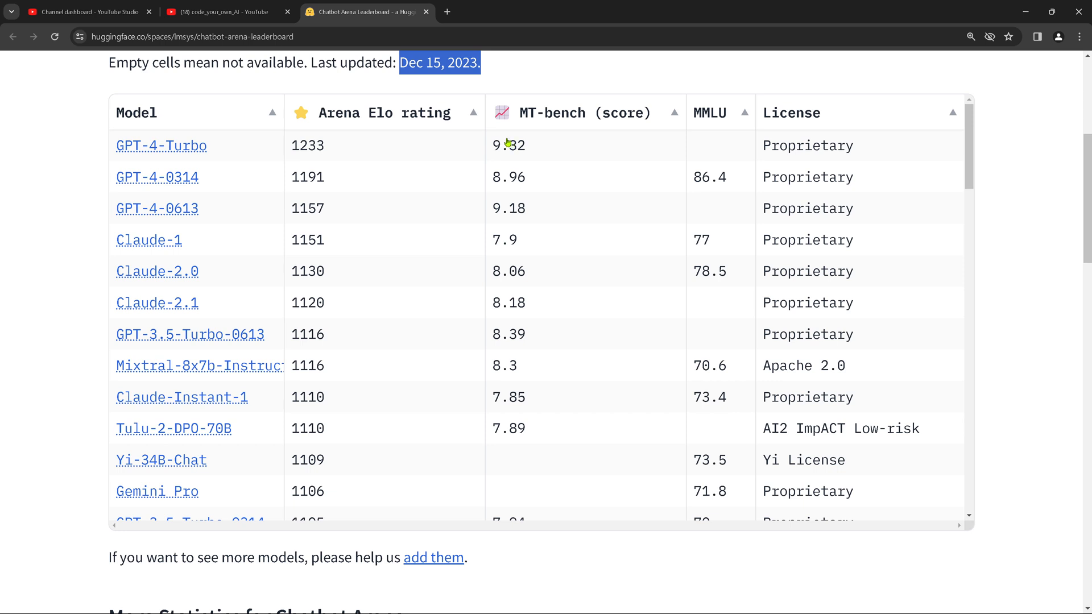
{"action": "mouse_move", "coordinate": [170, 147]}
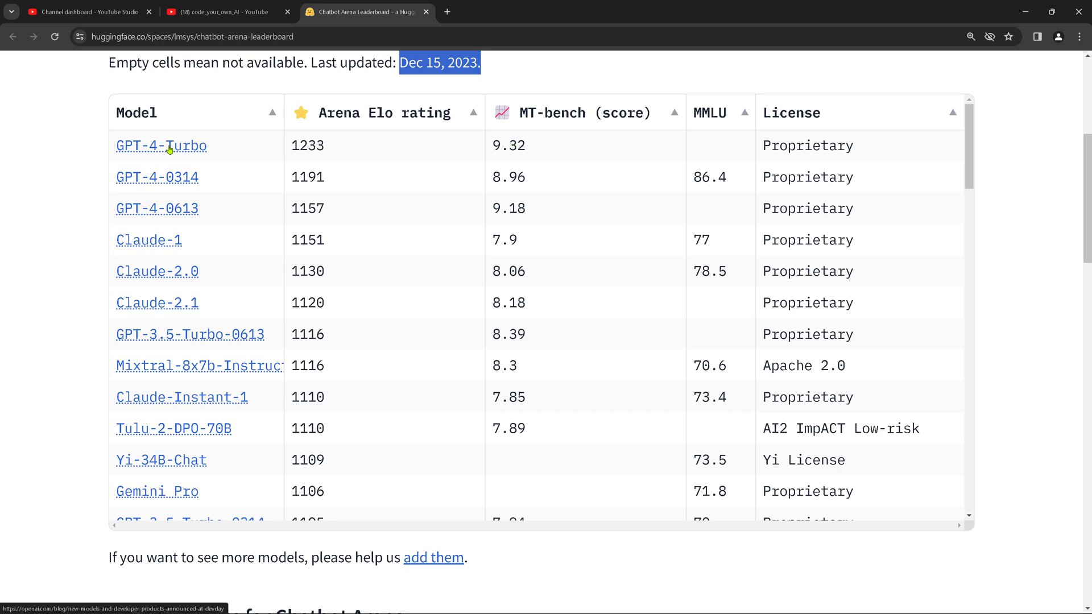
{"action": "mouse_move", "coordinate": [174, 223]}
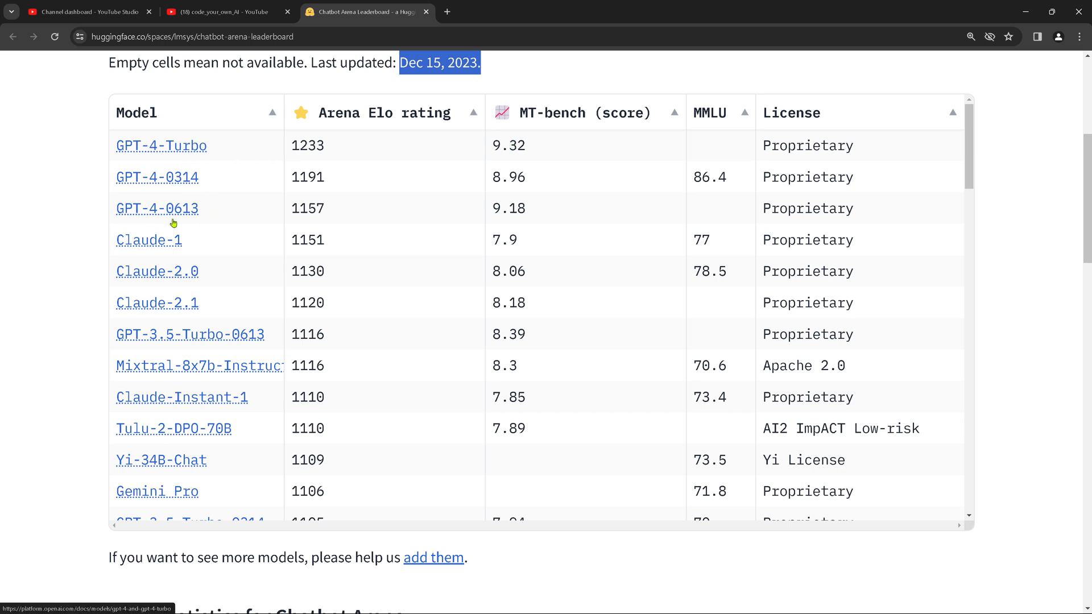
{"action": "mouse_move", "coordinate": [196, 247]}
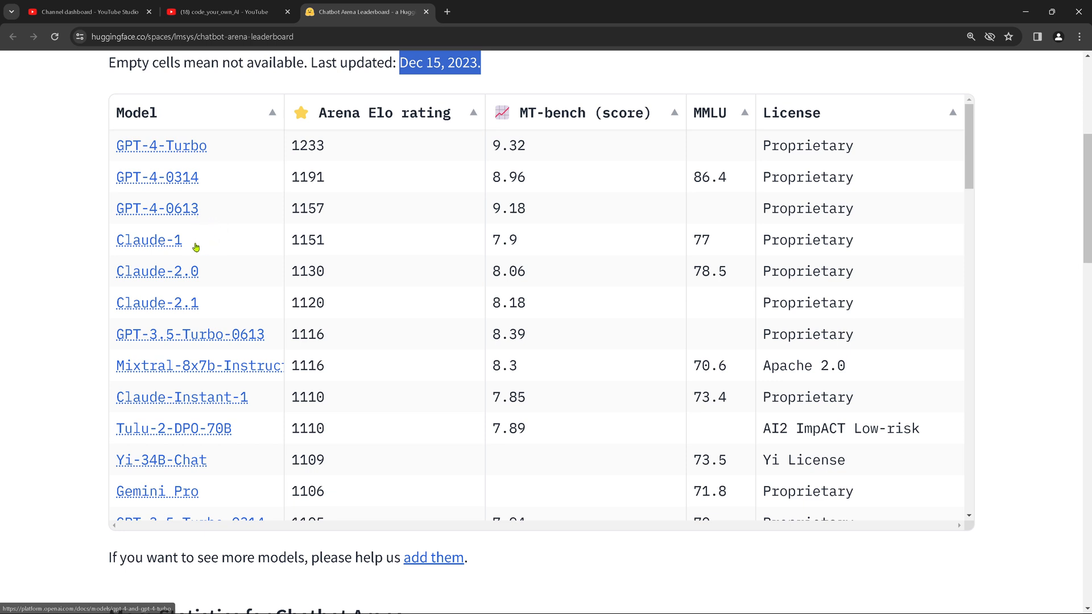
{"action": "mouse_move", "coordinate": [148, 239]}
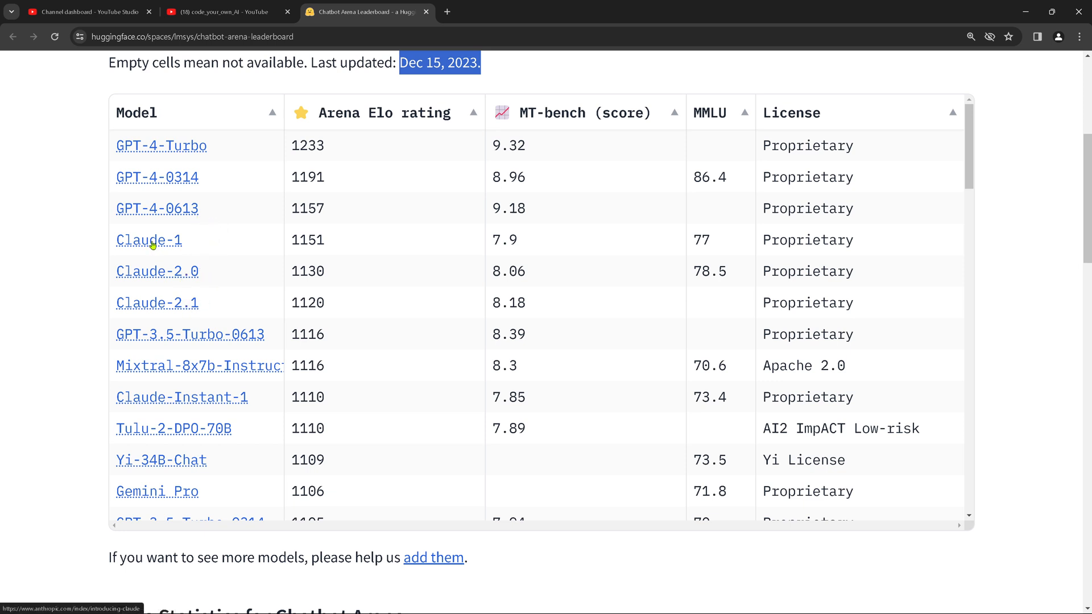
{"action": "mouse_move", "coordinate": [142, 304]}
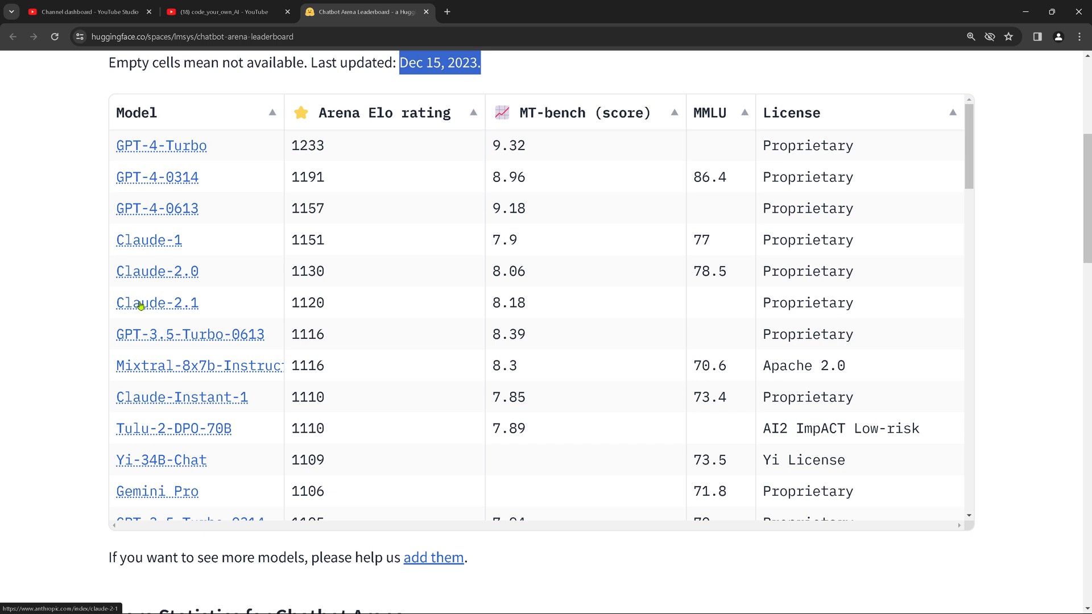
{"action": "mouse_move", "coordinate": [142, 346]}
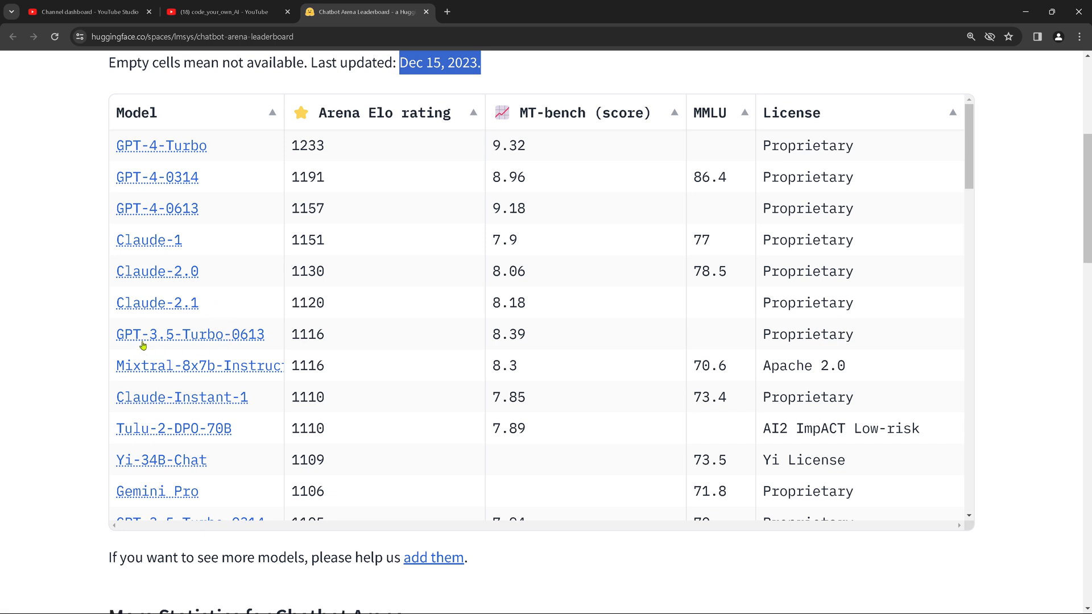
{"action": "mouse_move", "coordinate": [214, 342]}
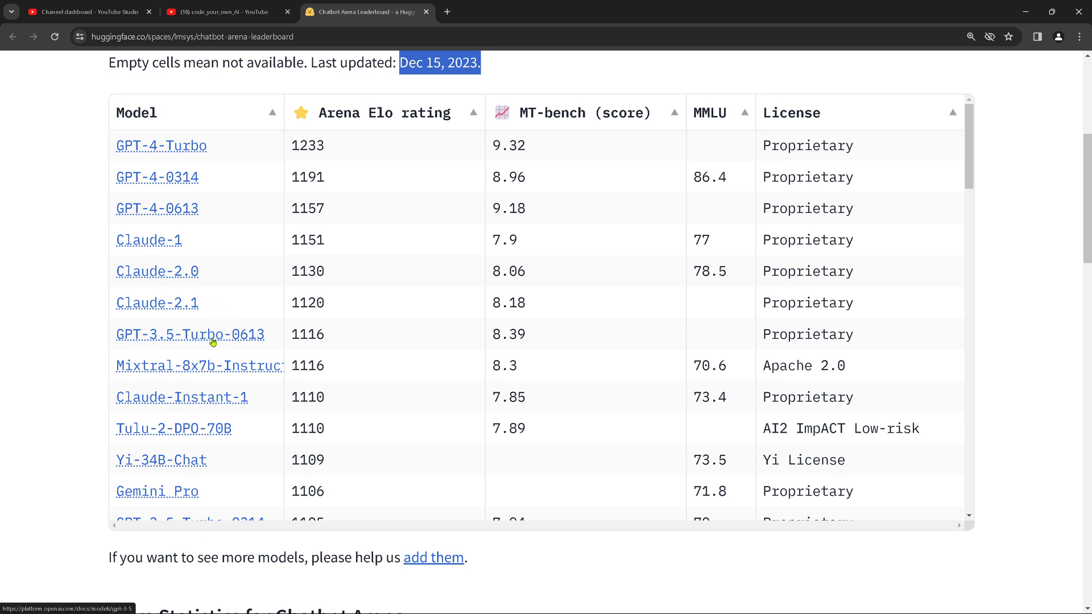
{"action": "mouse_move", "coordinate": [148, 347]}
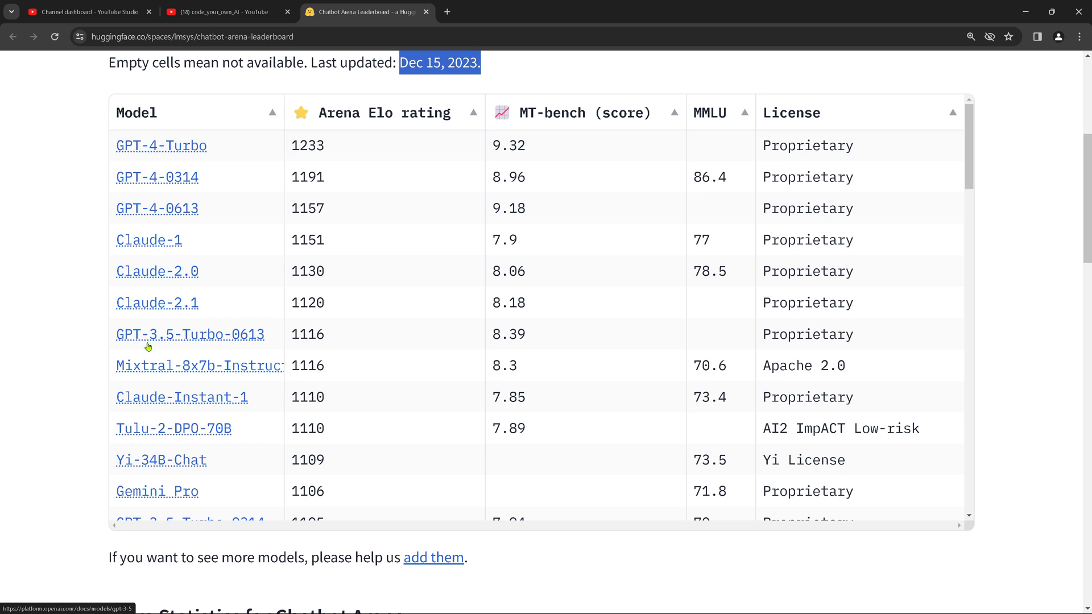
{"action": "mouse_move", "coordinate": [247, 339]}
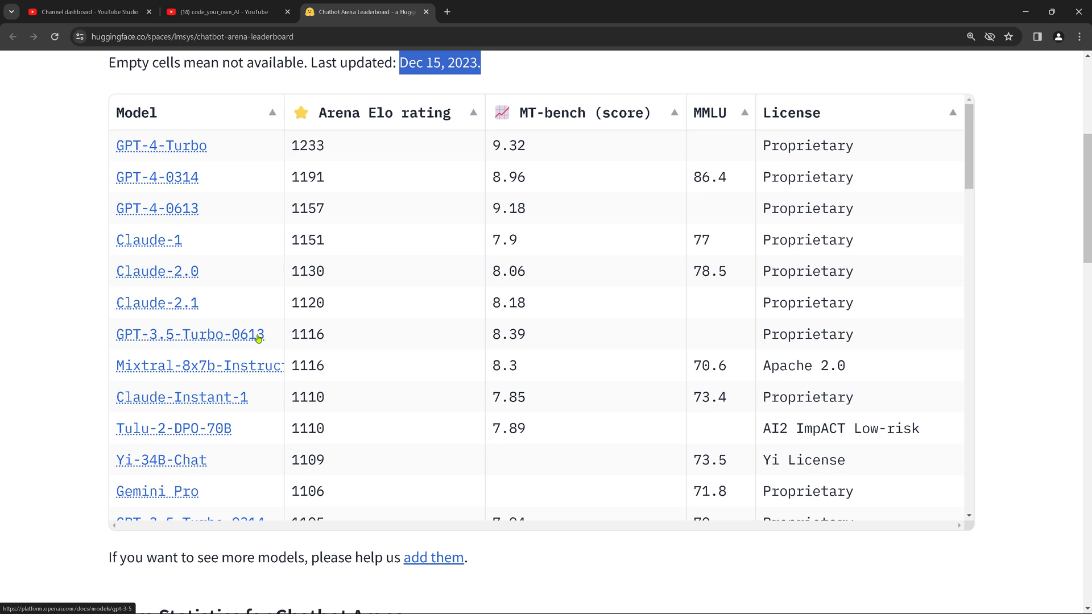
{"action": "mouse_move", "coordinate": [170, 375]}
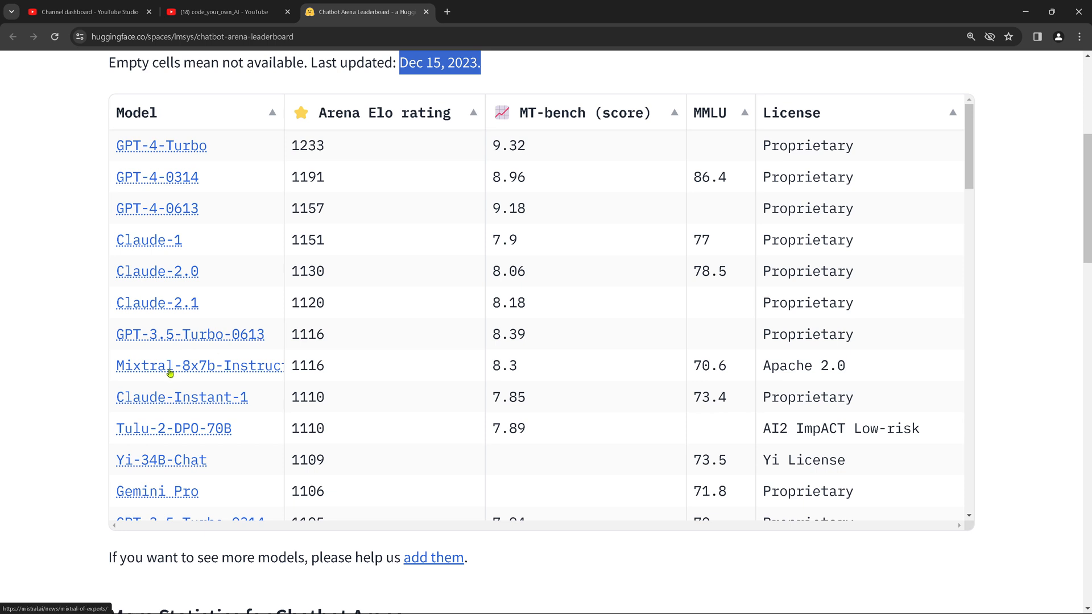
{"action": "mouse_move", "coordinate": [179, 380]}
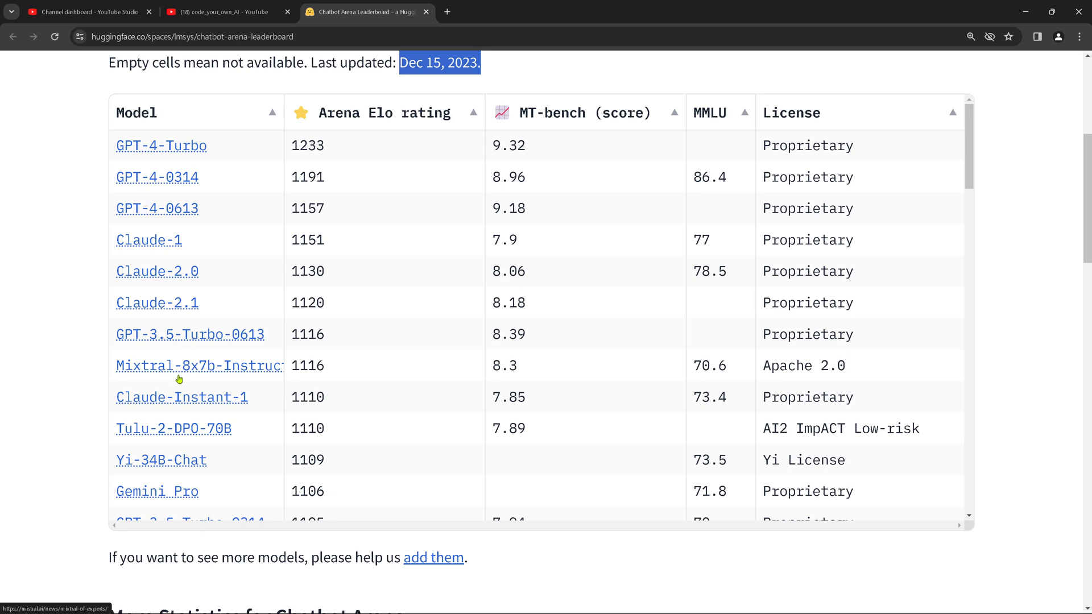
{"action": "mouse_move", "coordinate": [254, 374]}
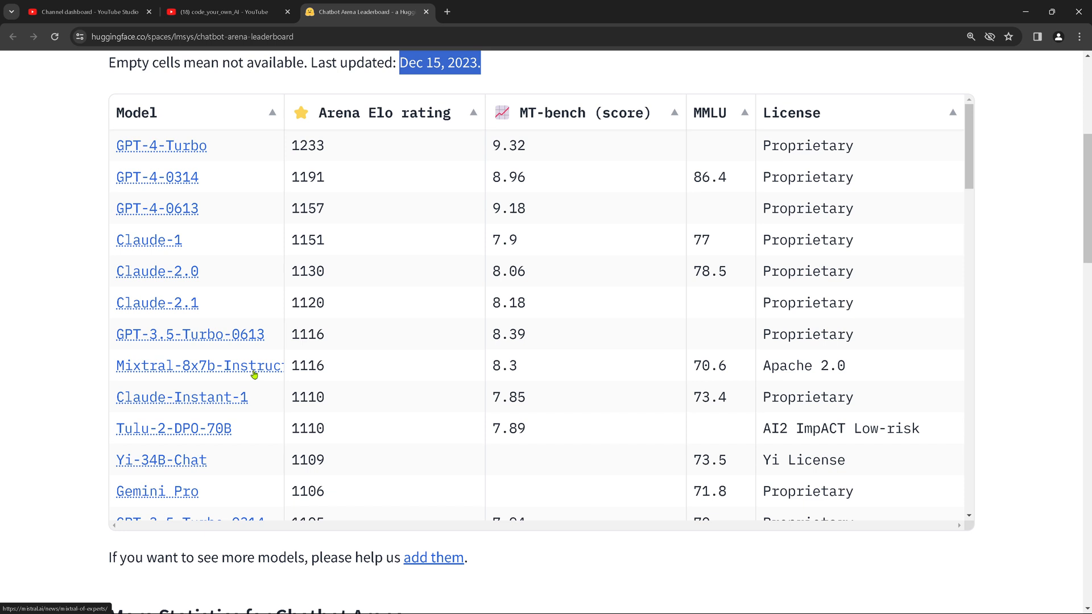
{"action": "mouse_move", "coordinate": [167, 397]}
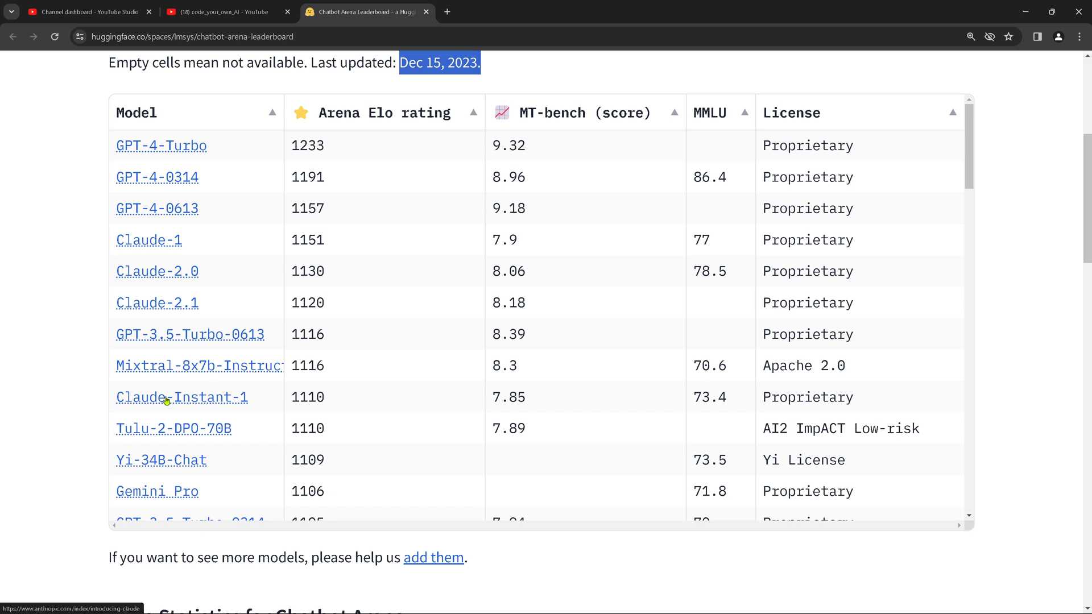
{"action": "mouse_move", "coordinate": [168, 439]}
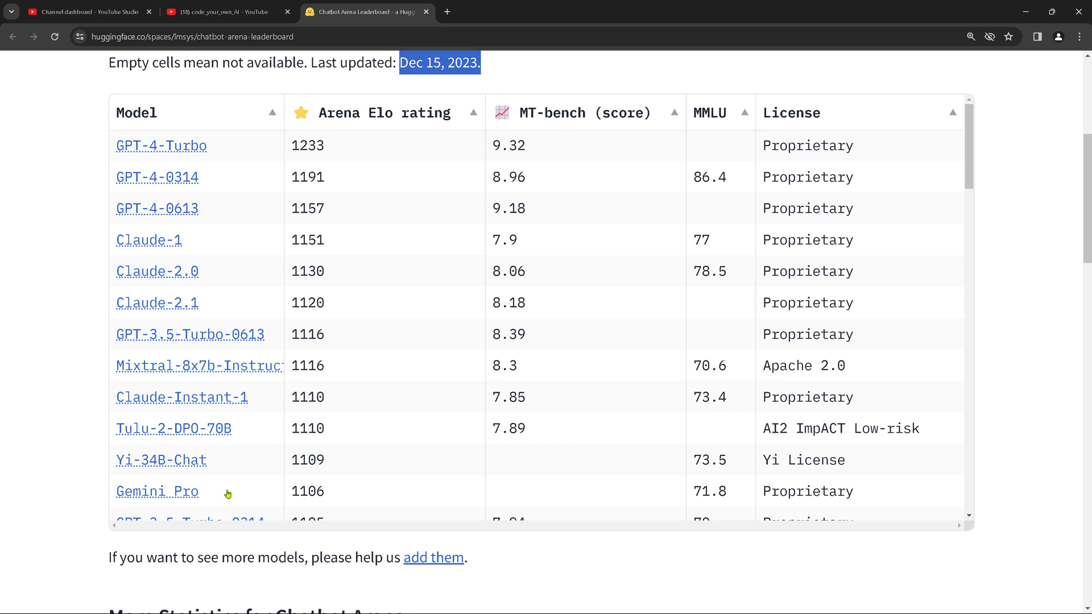
{"action": "mouse_move", "coordinate": [179, 497]}
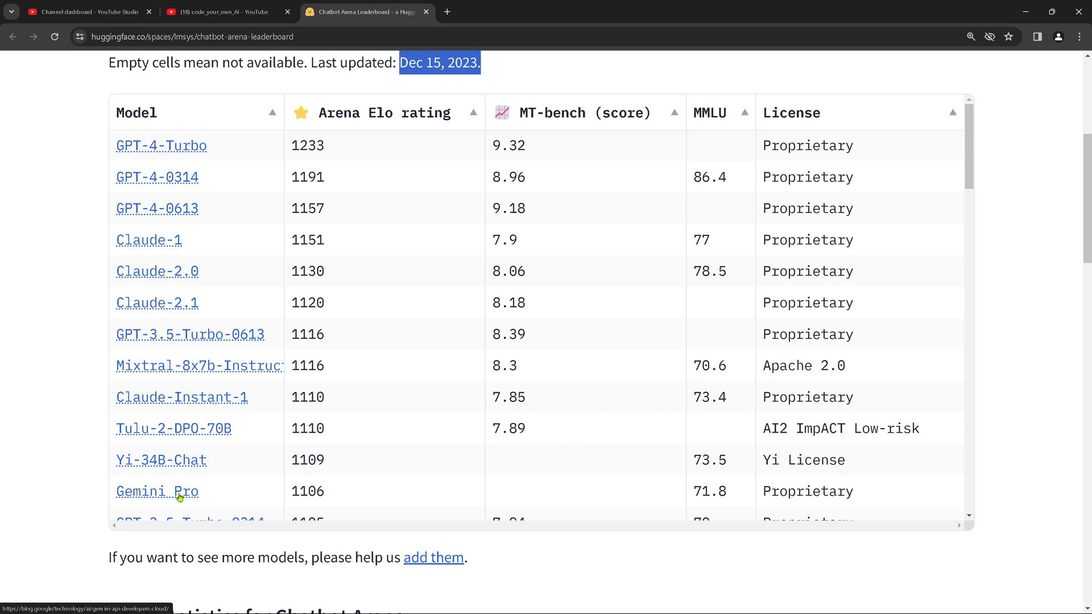
{"action": "mouse_move", "coordinate": [222, 498]}
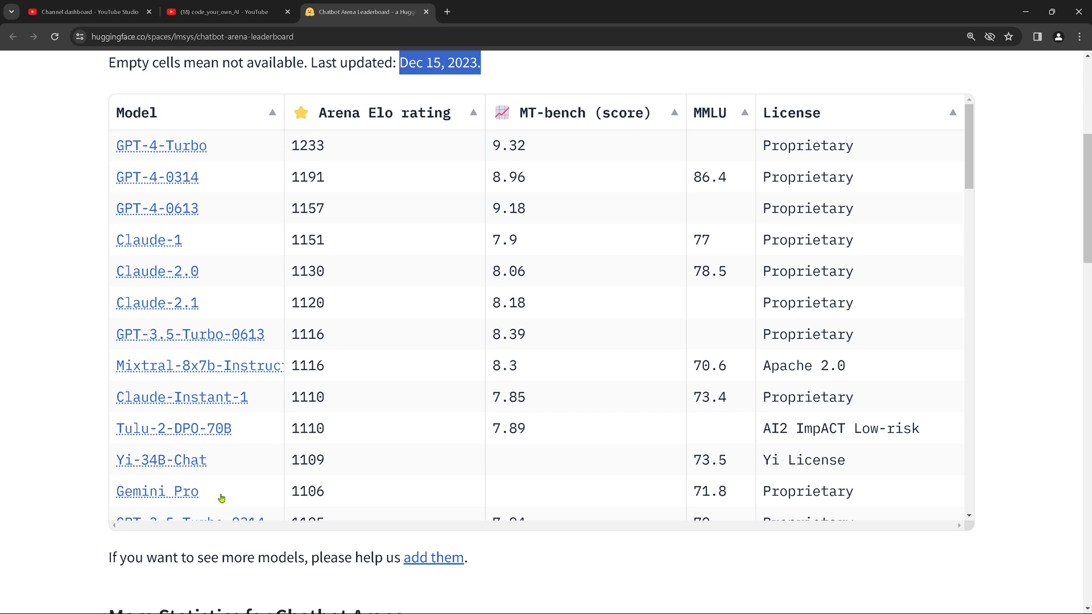
{"action": "mouse_move", "coordinate": [229, 495]}
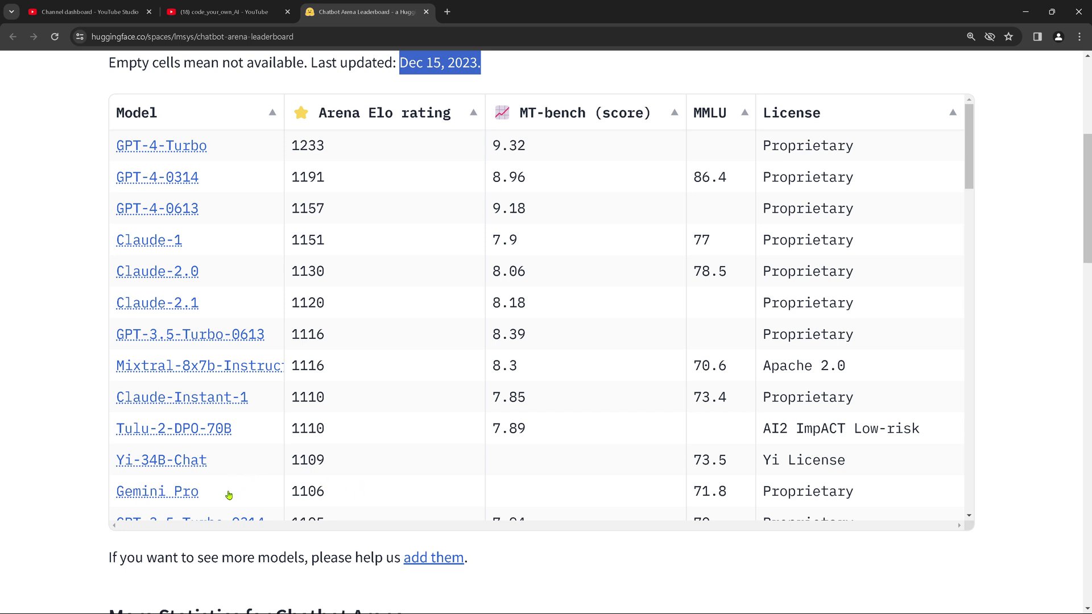
{"action": "mouse_move", "coordinate": [655, 377]}
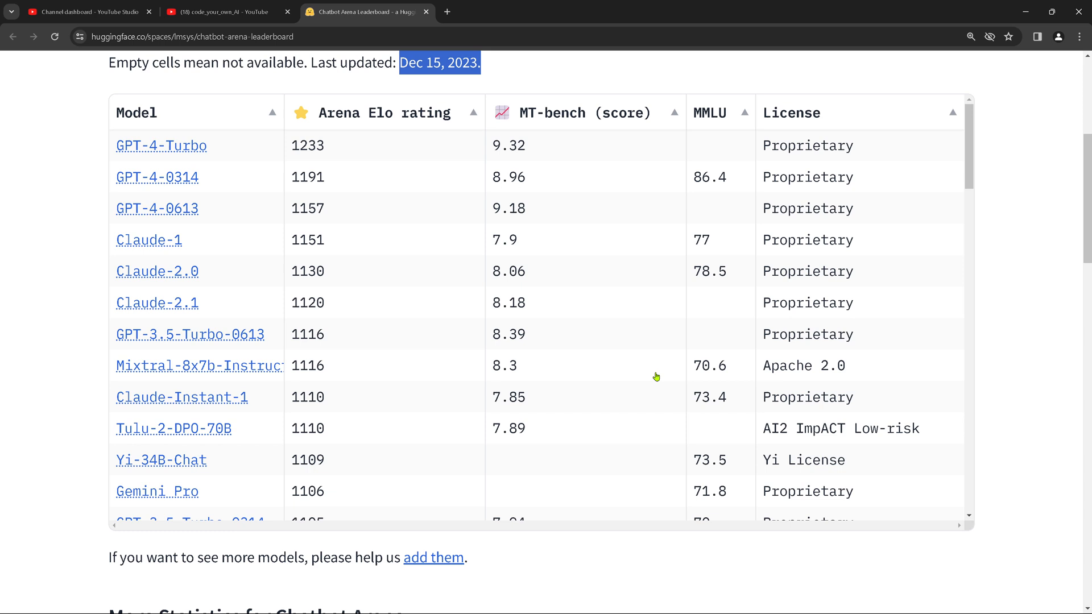
{"action": "mouse_move", "coordinate": [597, 232]}
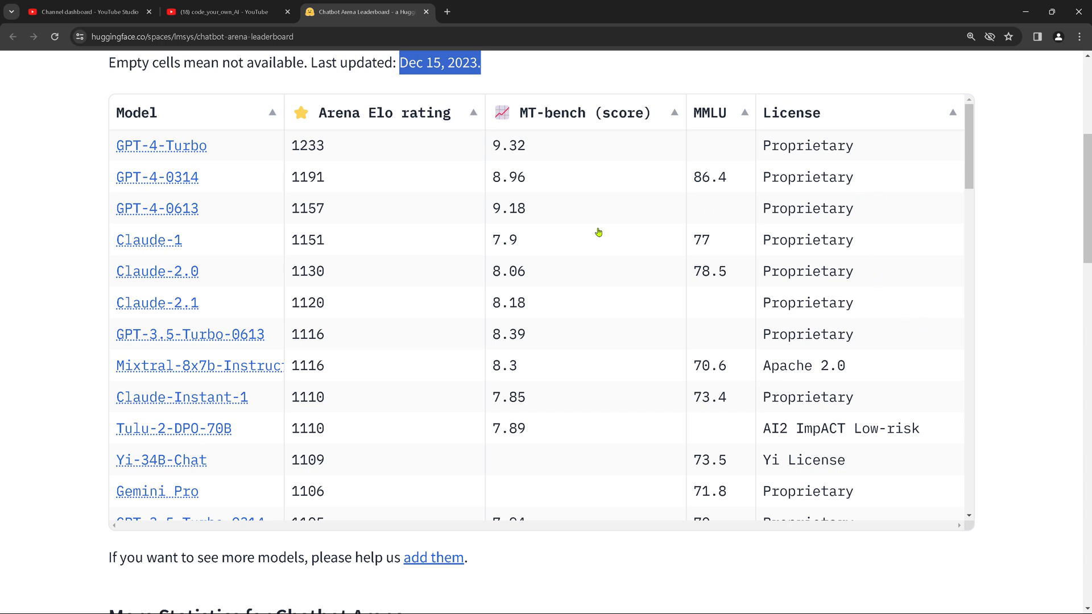
{"action": "mouse_move", "coordinate": [142, 383]}
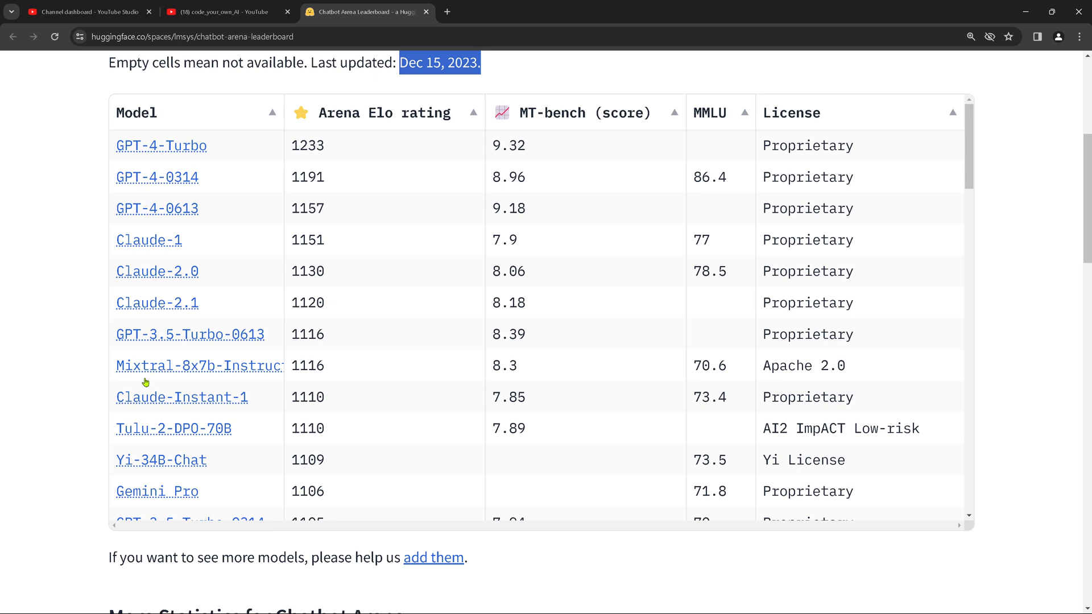
{"action": "mouse_move", "coordinate": [297, 374]}
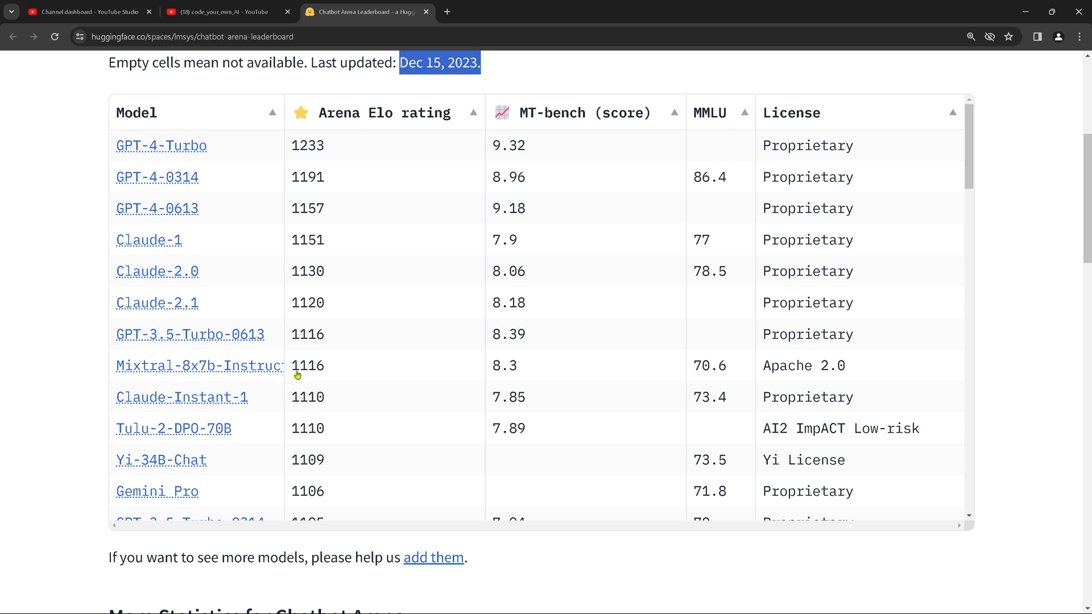
{"action": "mouse_move", "coordinate": [161, 351]}
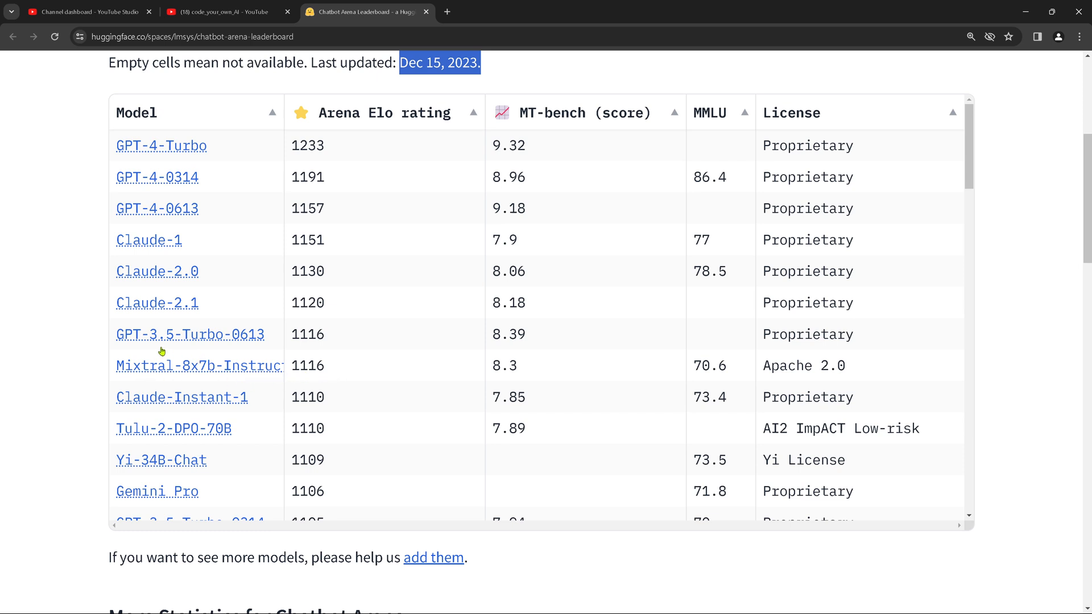
{"action": "mouse_move", "coordinate": [321, 342]}
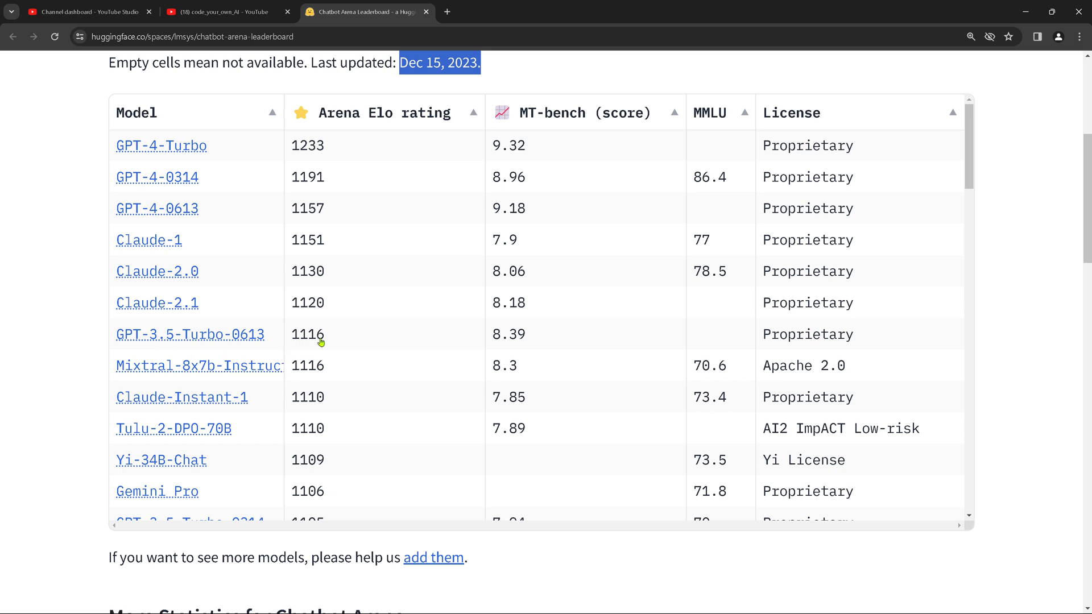
{"action": "mouse_move", "coordinate": [205, 372]}
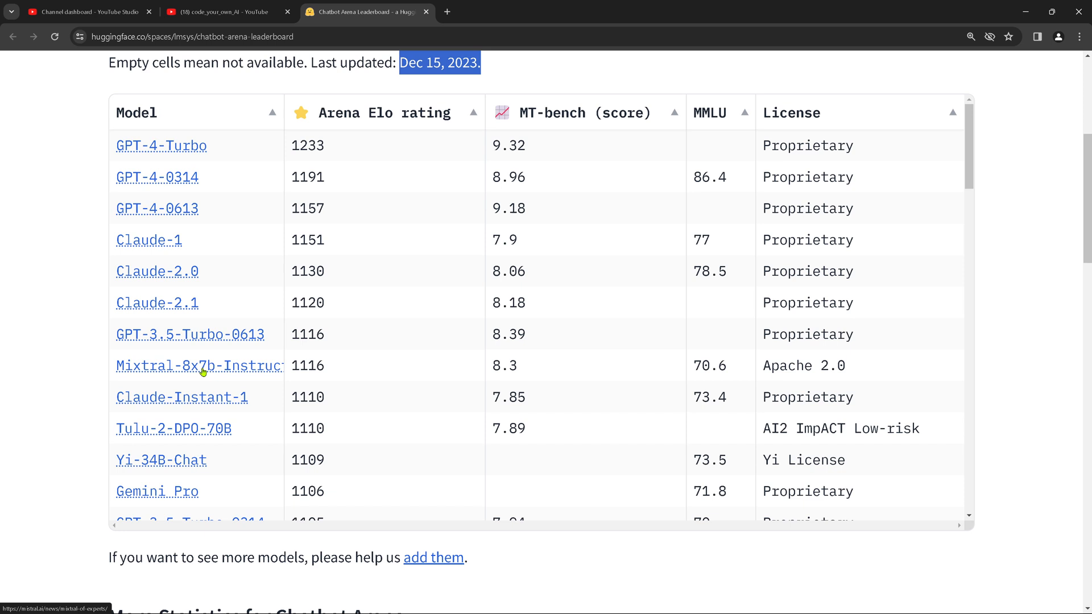
{"action": "mouse_move", "coordinate": [284, 384]}
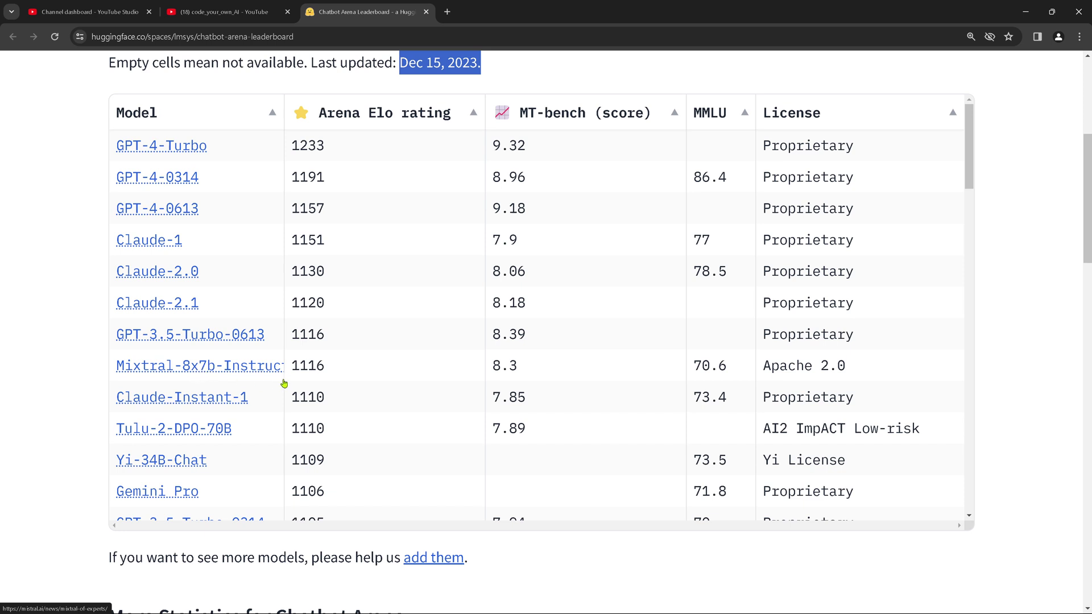
{"action": "mouse_move", "coordinate": [324, 371]}
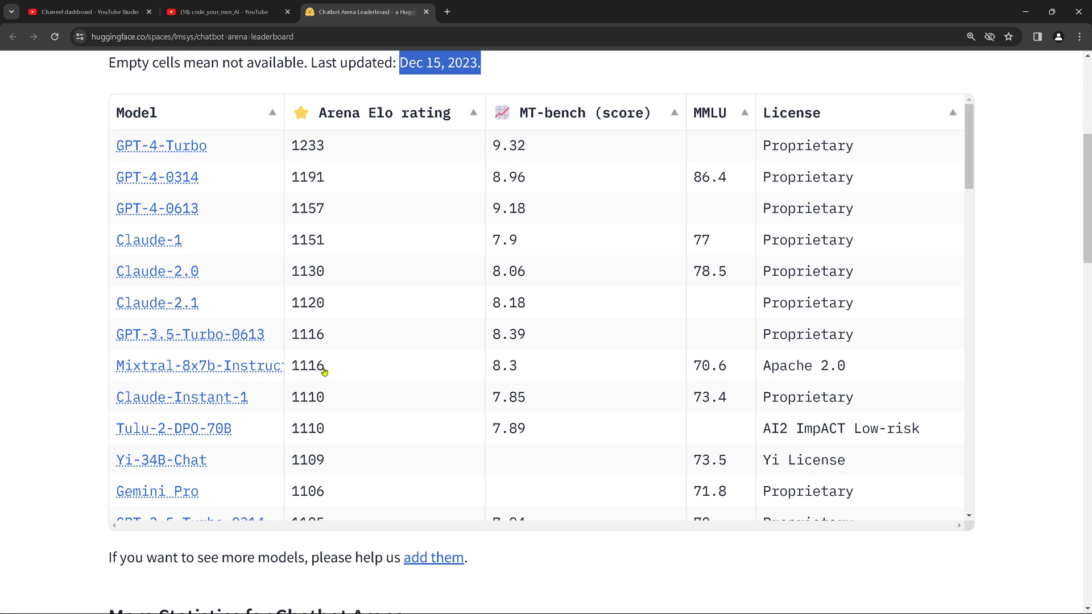
{"action": "mouse_move", "coordinate": [163, 351]}
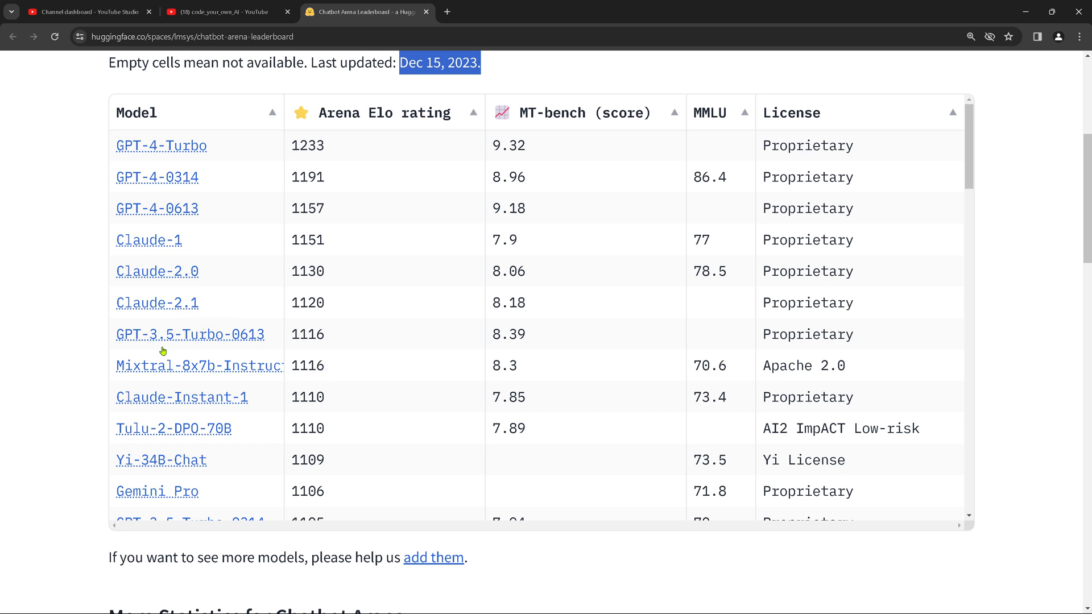
{"action": "mouse_move", "coordinate": [206, 377]}
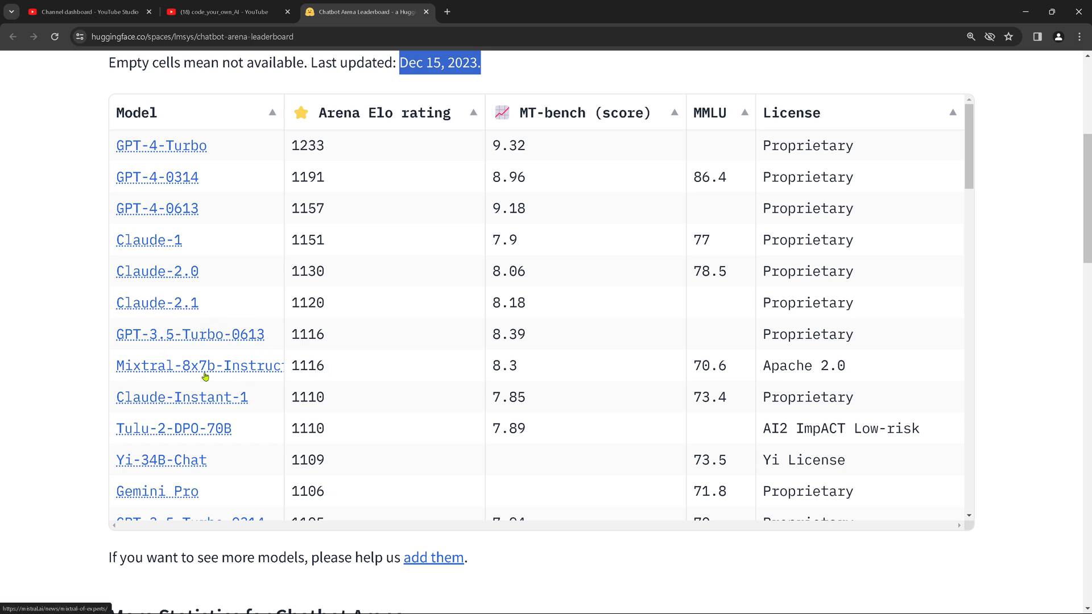
{"action": "mouse_move", "coordinate": [529, 379]}
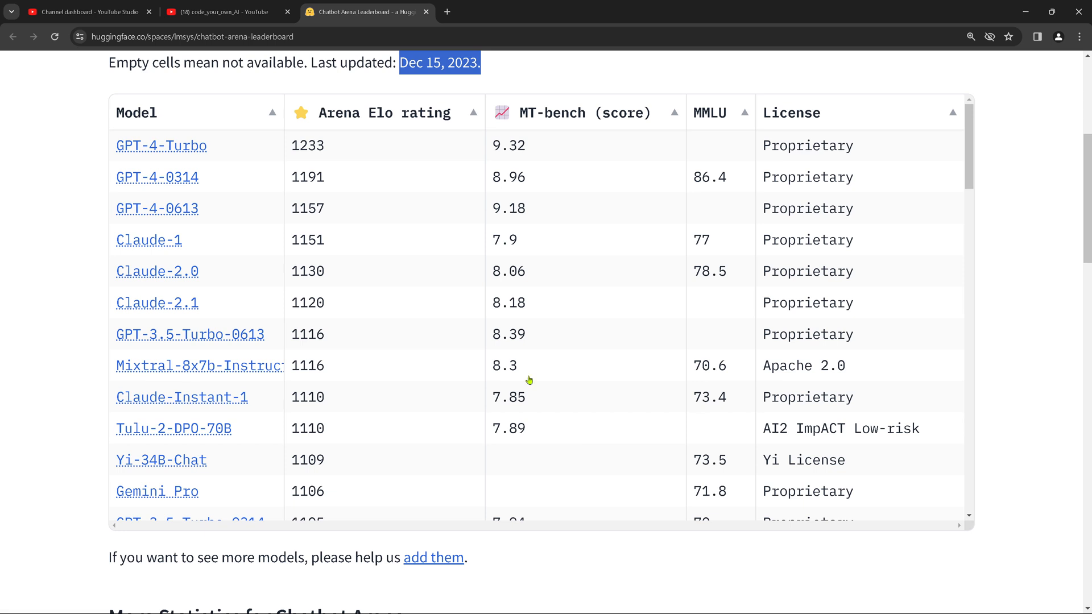
{"action": "mouse_move", "coordinate": [771, 113]}
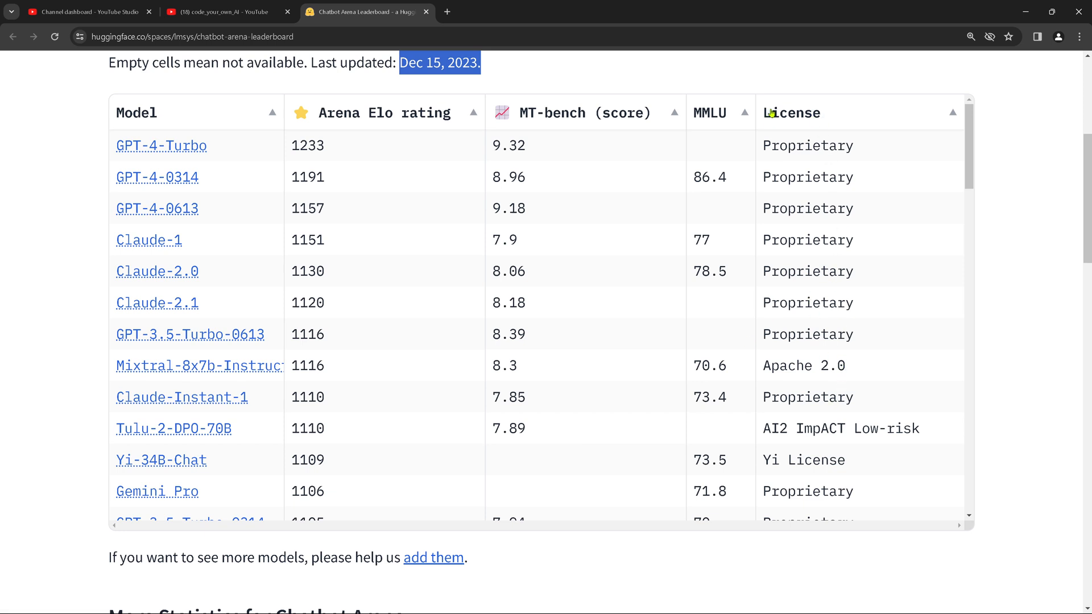
{"action": "mouse_move", "coordinate": [852, 146]}
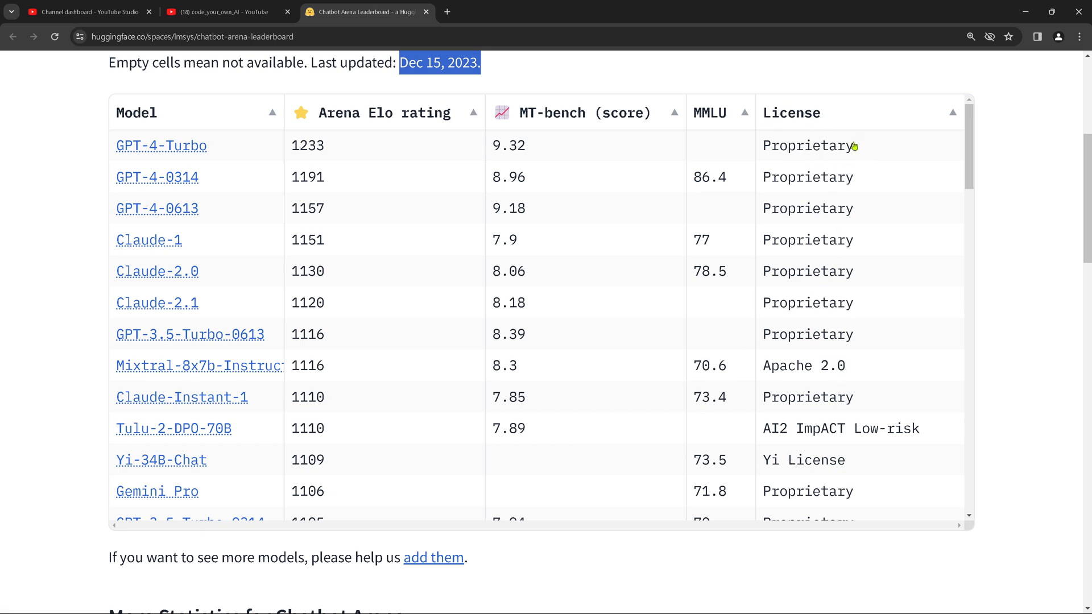
{"action": "mouse_move", "coordinate": [863, 328]}
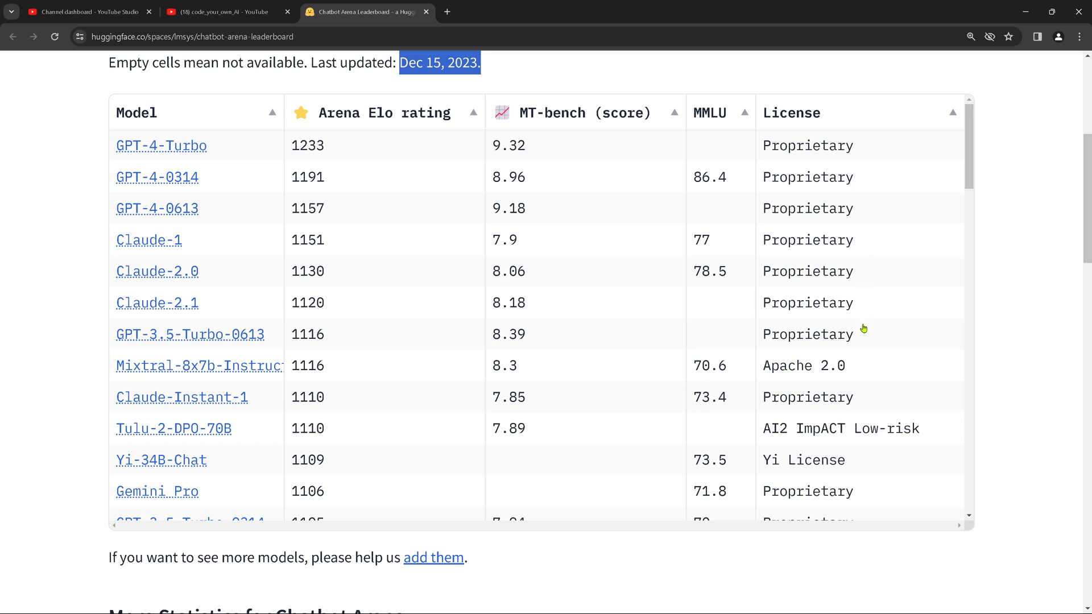
{"action": "mouse_move", "coordinate": [137, 367]}
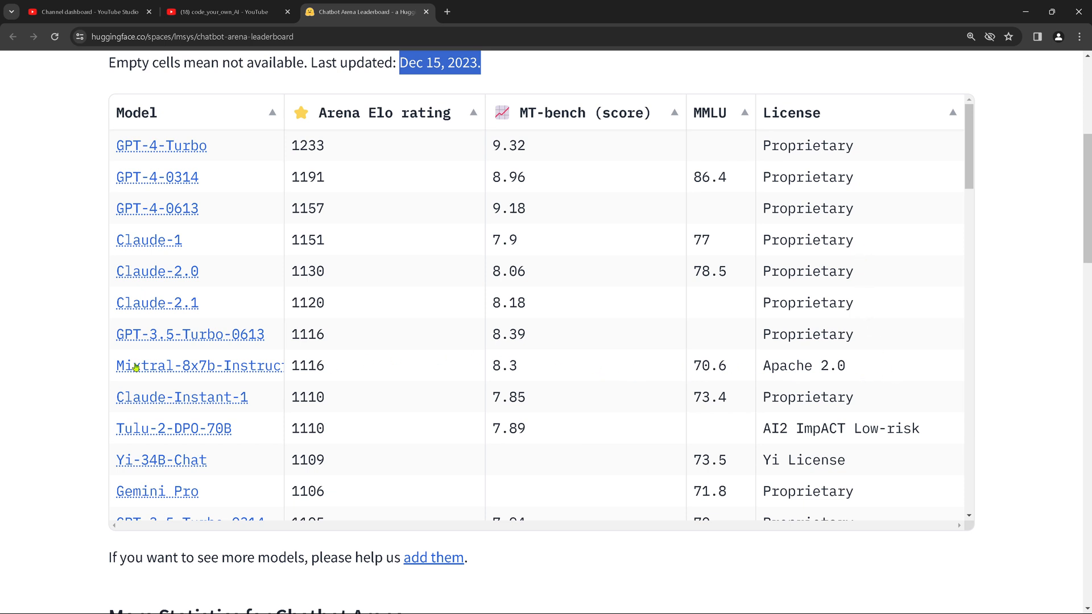
{"action": "mouse_move", "coordinate": [882, 369]}
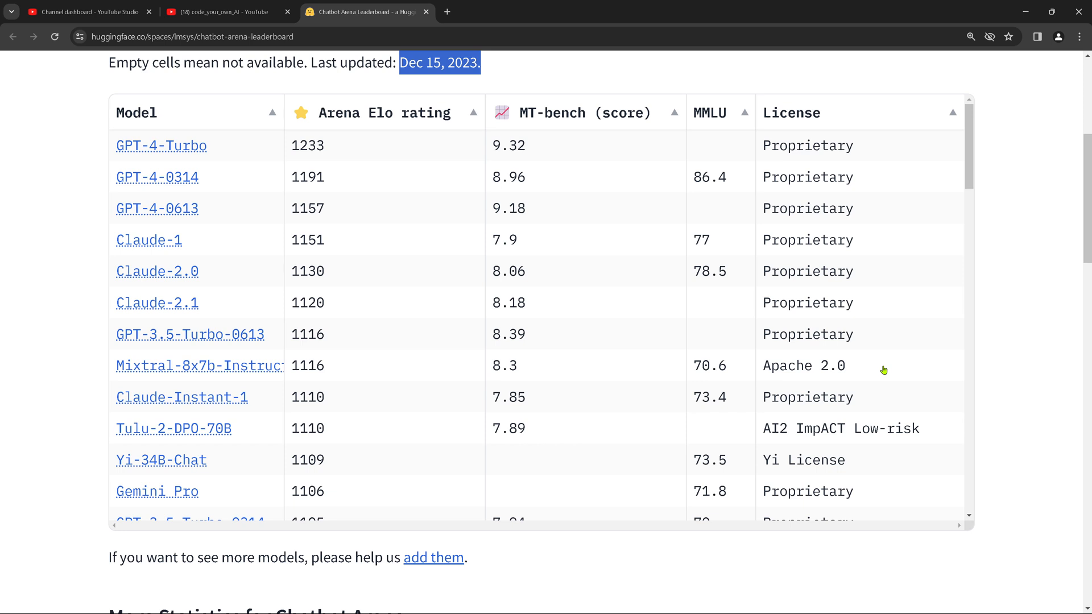
{"action": "mouse_move", "coordinate": [816, 368]}
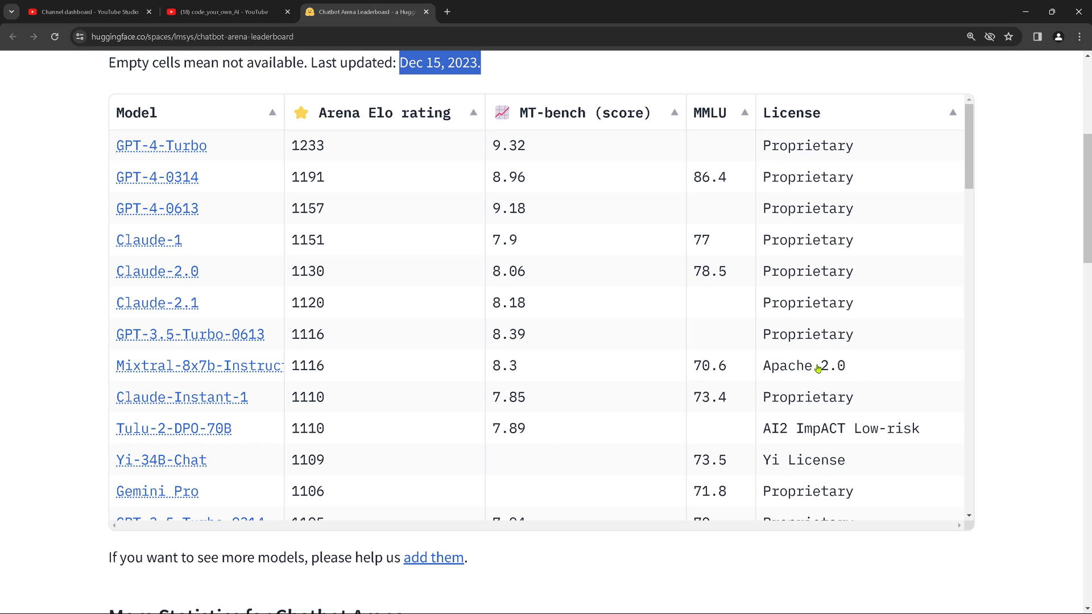
{"action": "mouse_move", "coordinate": [889, 370]}
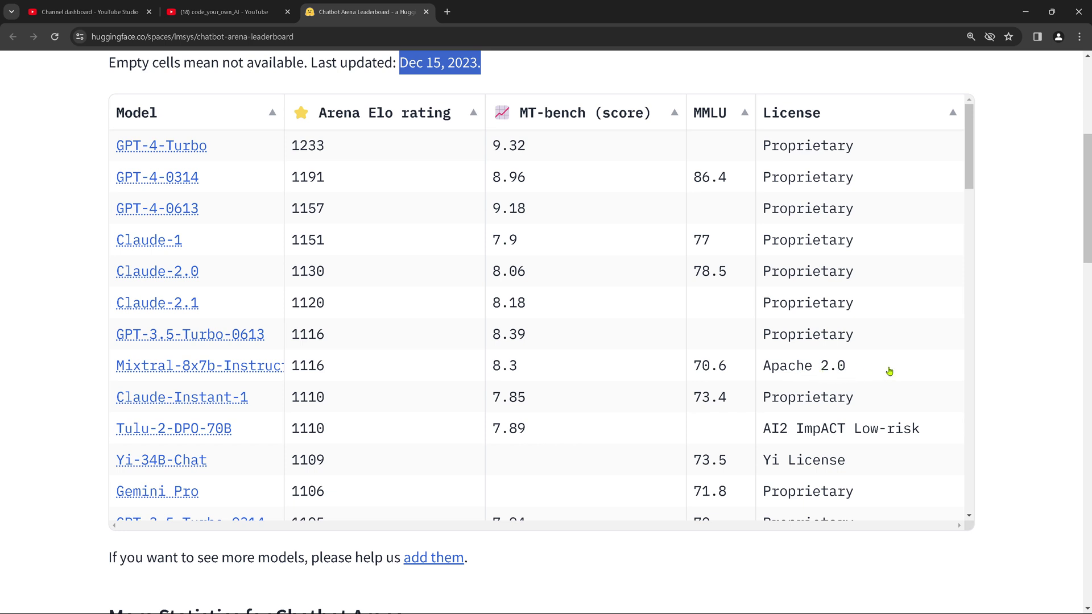
{"action": "mouse_move", "coordinate": [155, 382]}
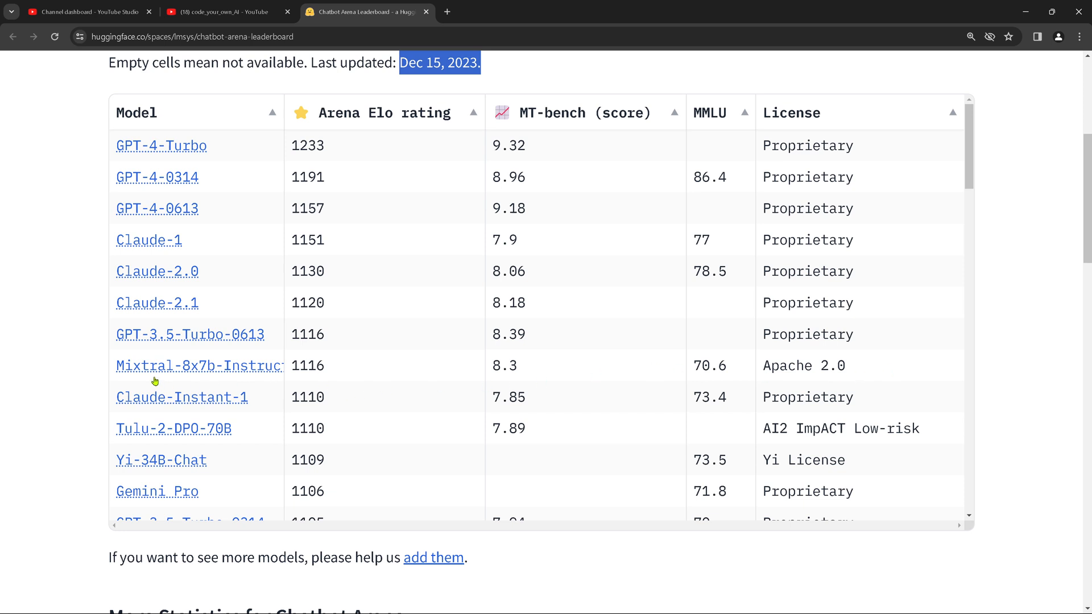
{"action": "mouse_move", "coordinate": [212, 377]}
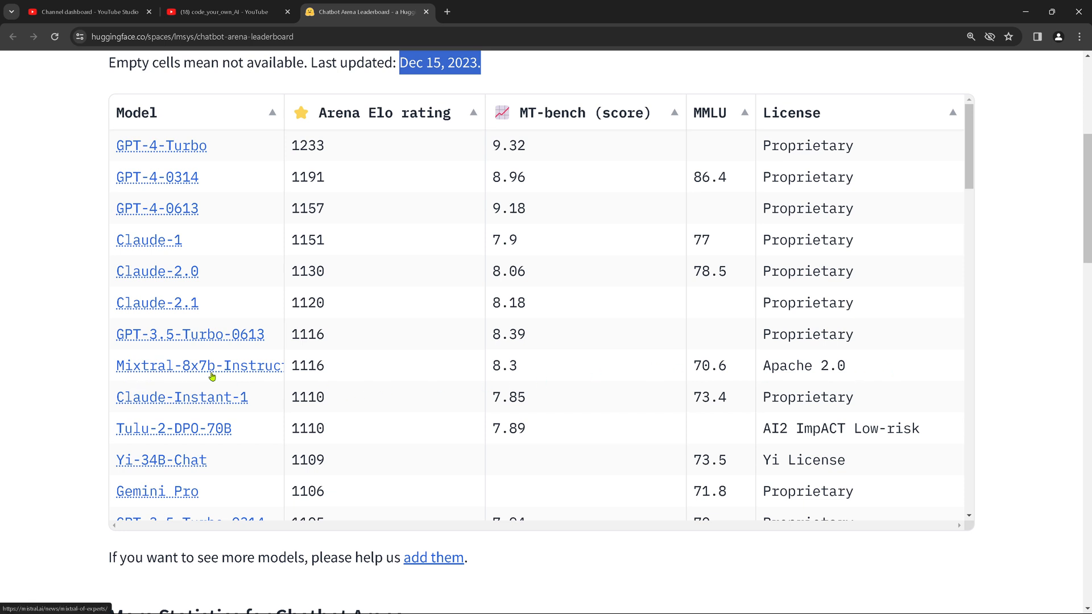
{"action": "mouse_move", "coordinate": [812, 395]}
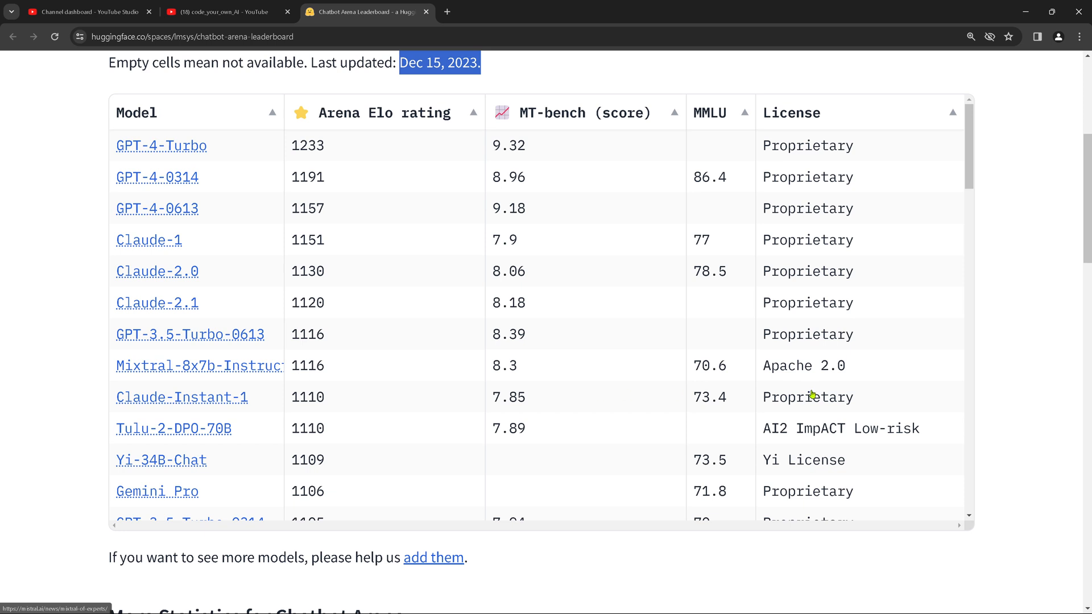
{"action": "mouse_move", "coordinate": [853, 473]}
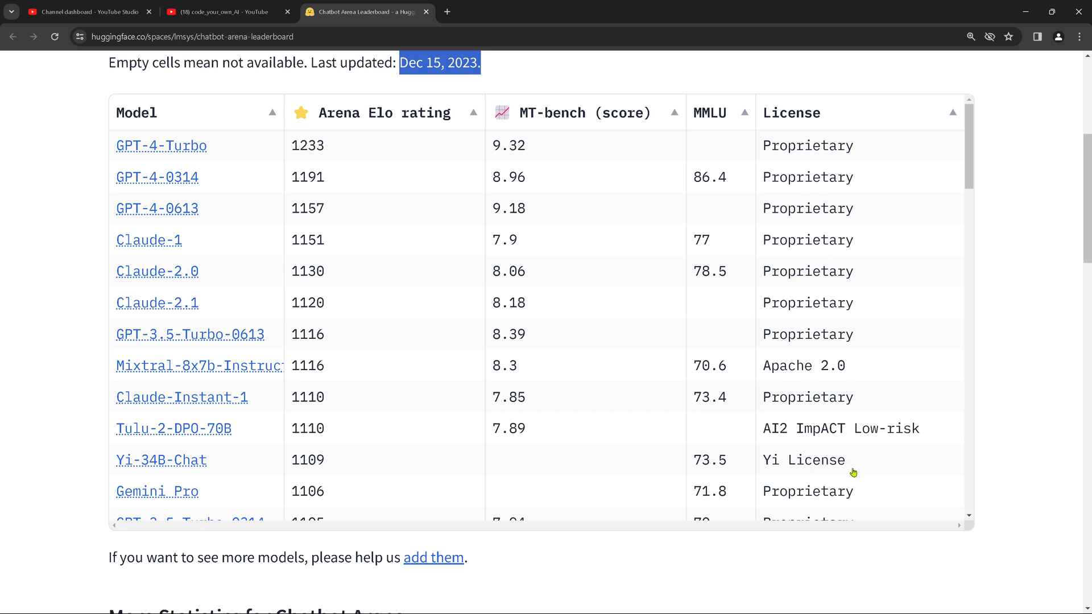
{"action": "mouse_move", "coordinate": [987, 483]}
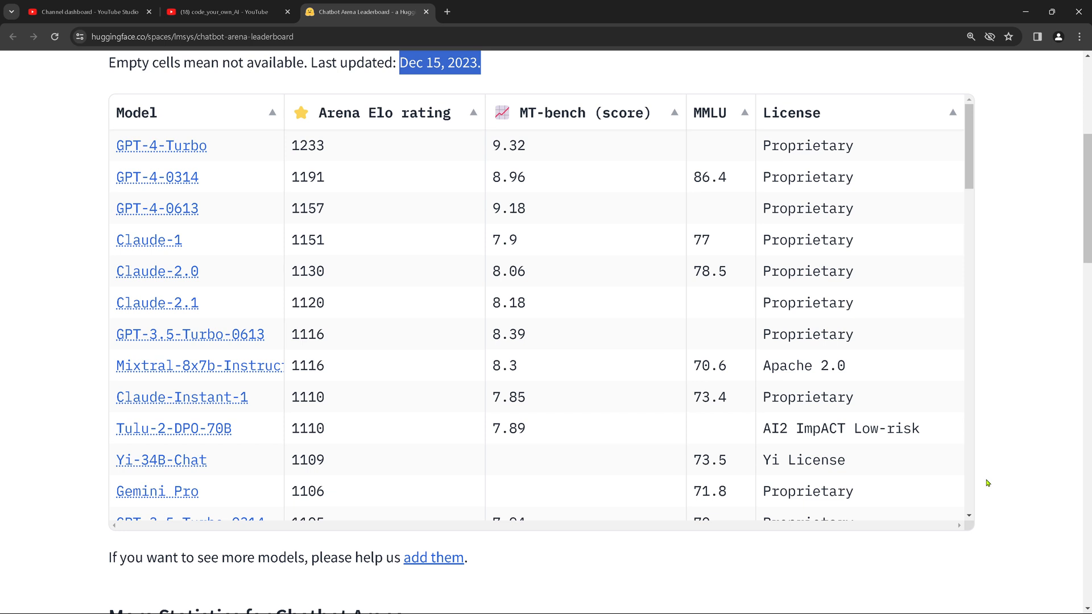
{"action": "mouse_move", "coordinate": [197, 491]}
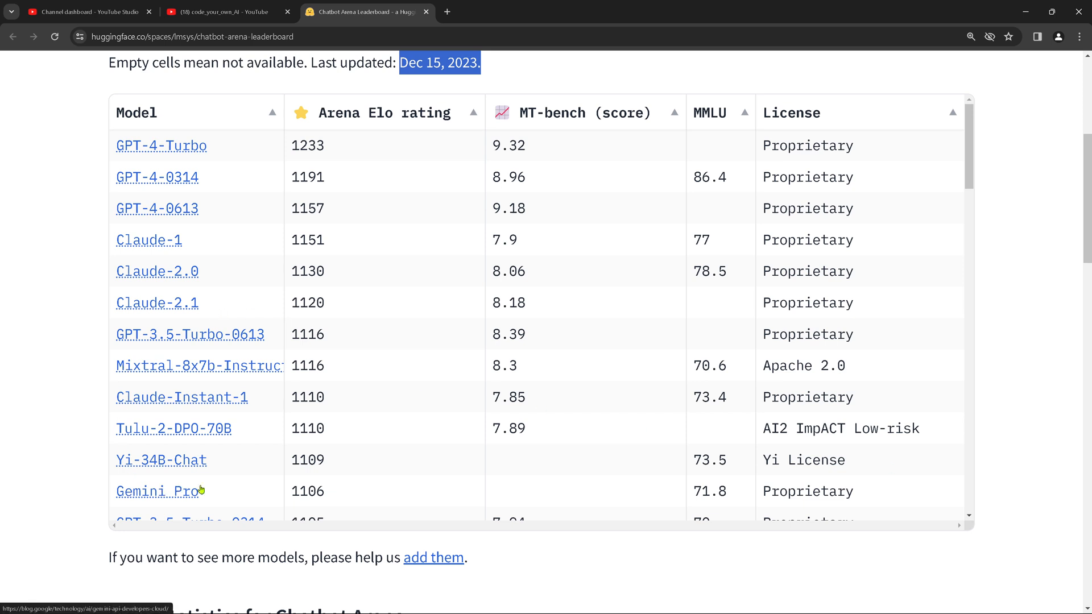
{"action": "mouse_move", "coordinate": [138, 392]}
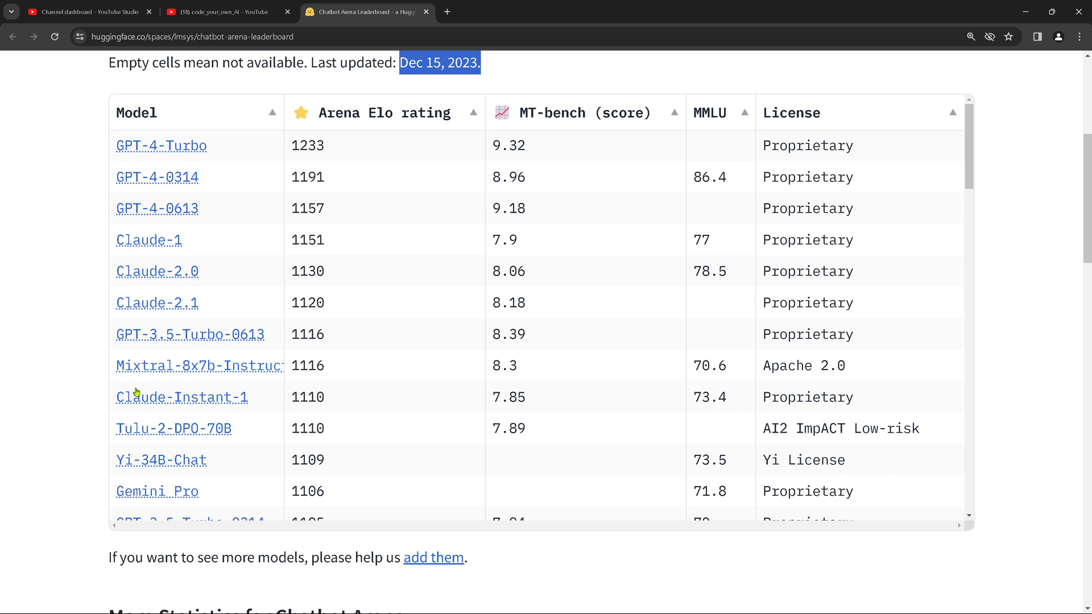
{"action": "mouse_move", "coordinate": [219, 377]}
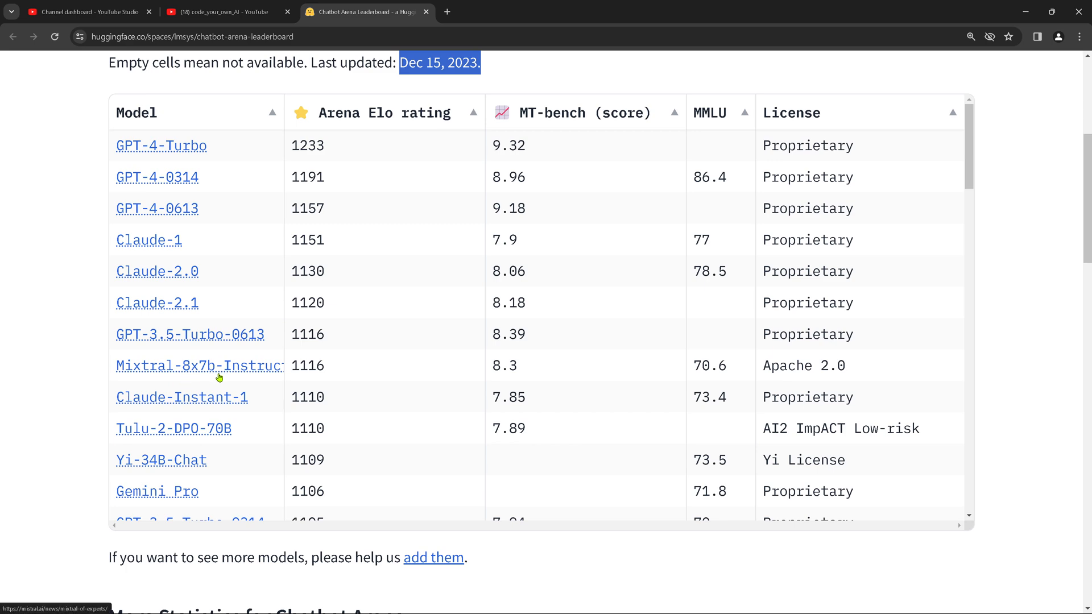
Scroll back up to the Leaderboard heading and benchmark descriptions
{"action": "scroll", "scroll_direction": "up", "scroll_amount": 3}
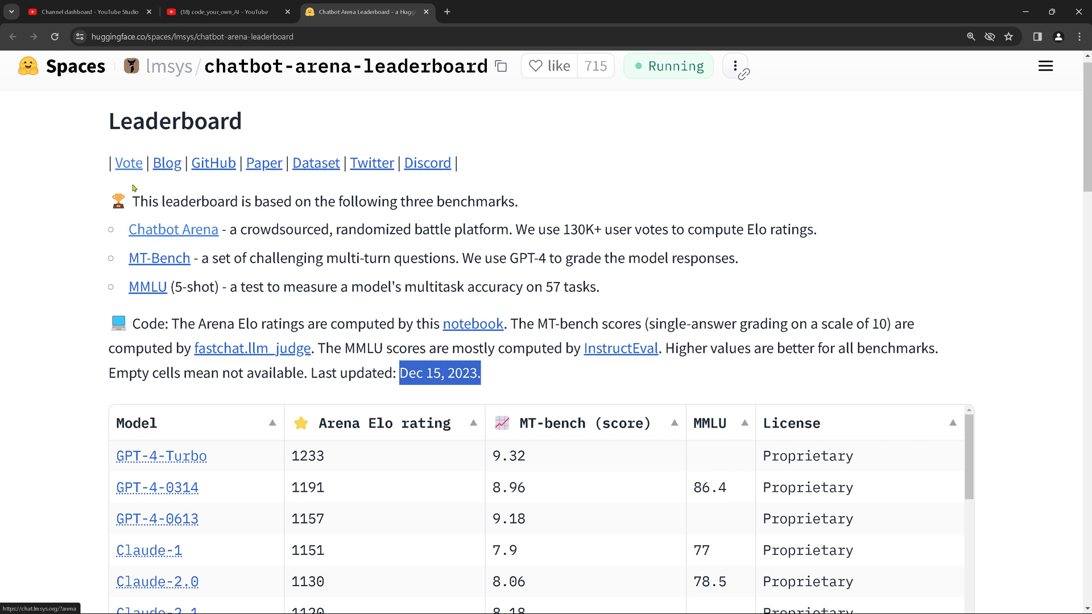
Open chat.lmsys.org, accept the research-preview terms, and view the battle arena's Model A/B panels and prompt box
{"action": "left_click", "coordinate": [173, 229]}
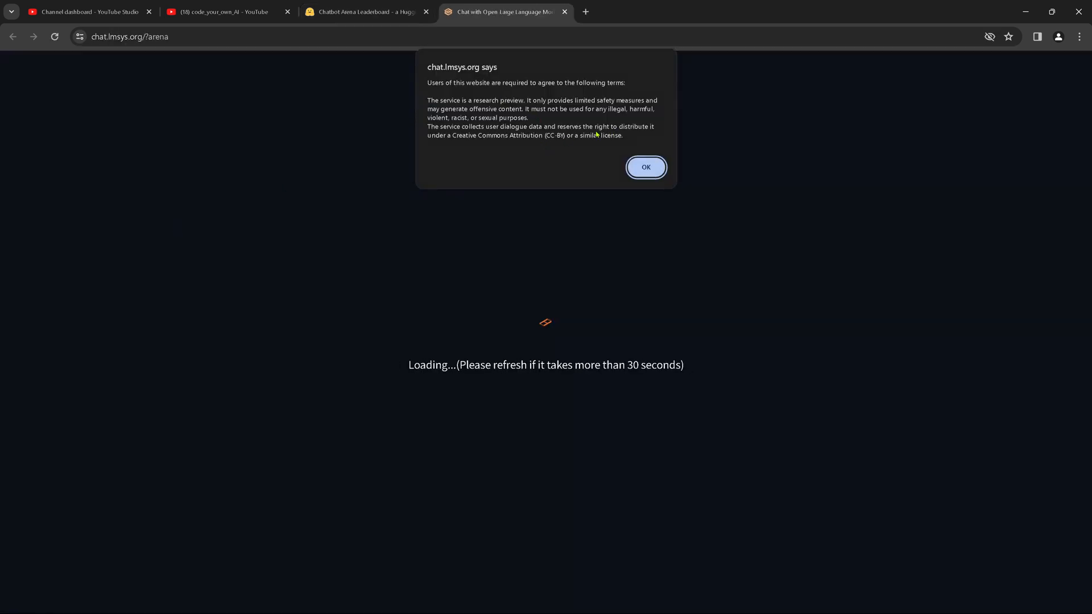
{"action": "left_click", "coordinate": [645, 167]}
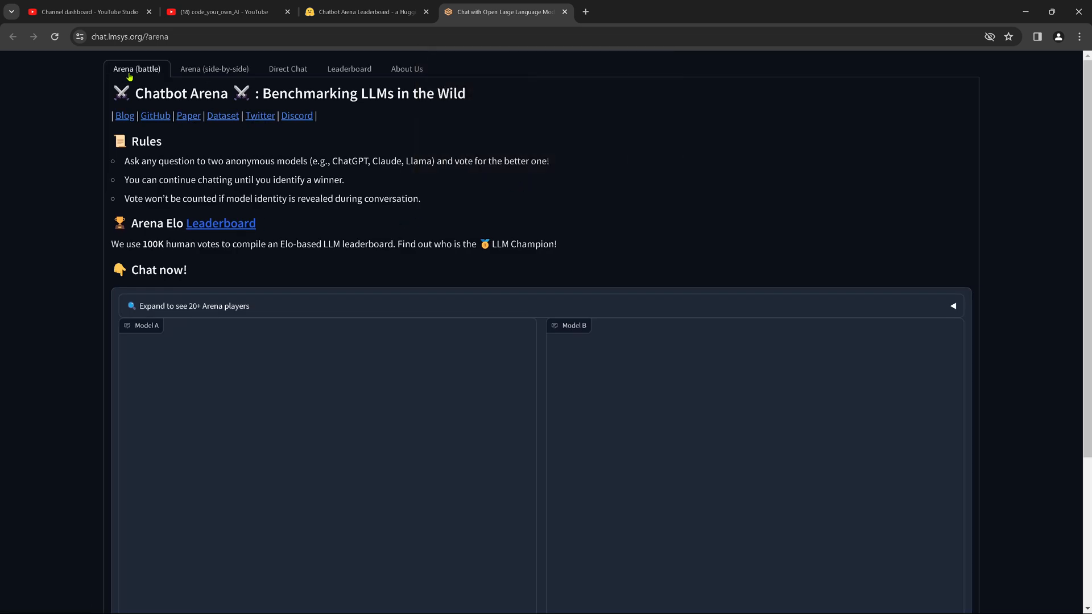
{"action": "scroll", "scroll_direction": "down", "scroll_amount": 3}
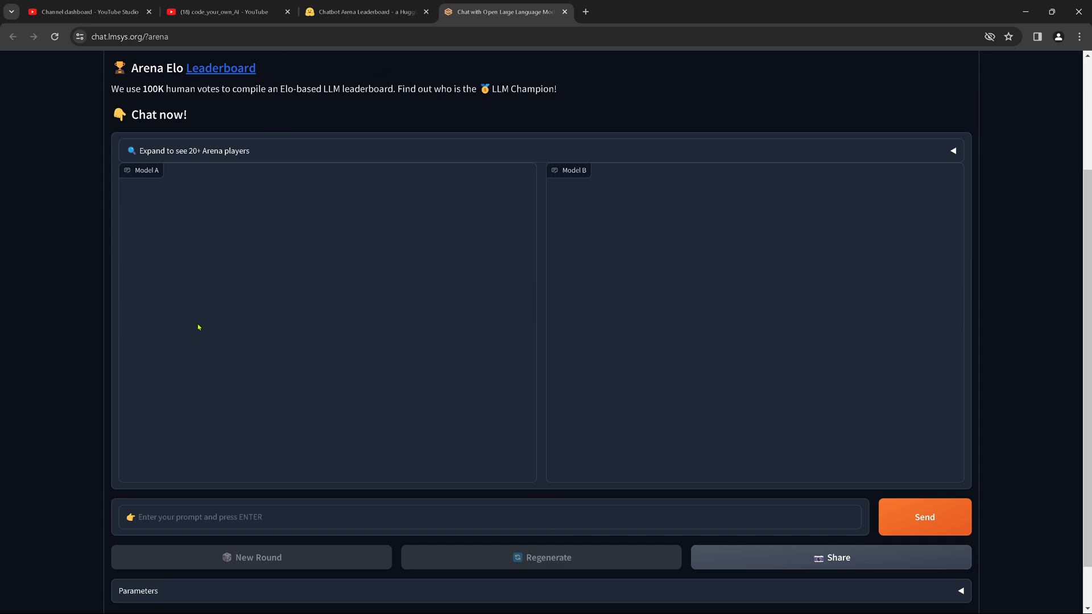
{"action": "left_click", "coordinate": [488, 517]}
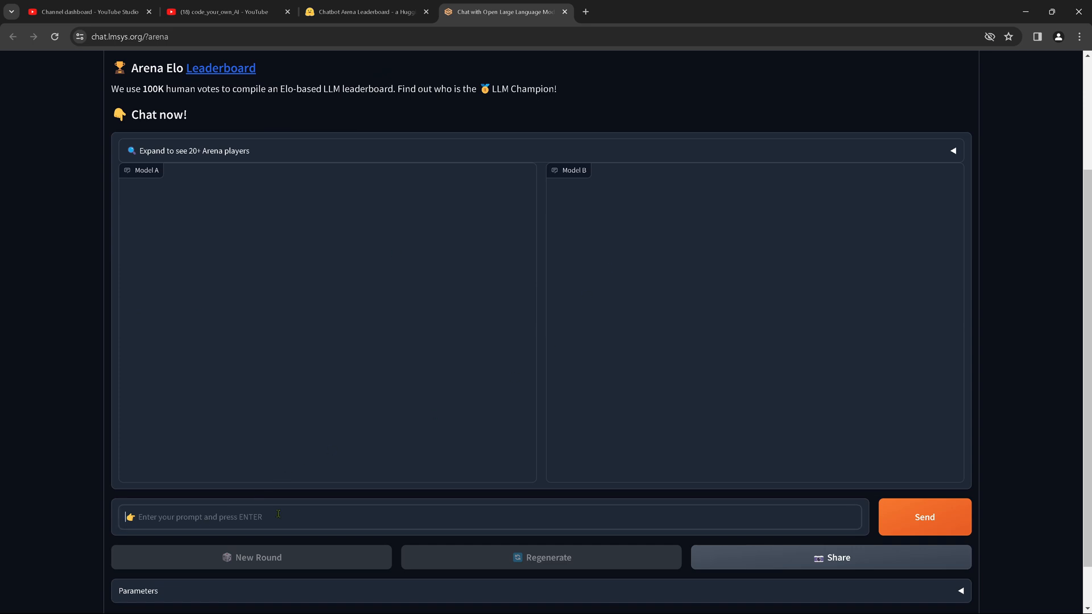
{"action": "scroll", "scroll_direction": "up", "scroll_amount": 3}
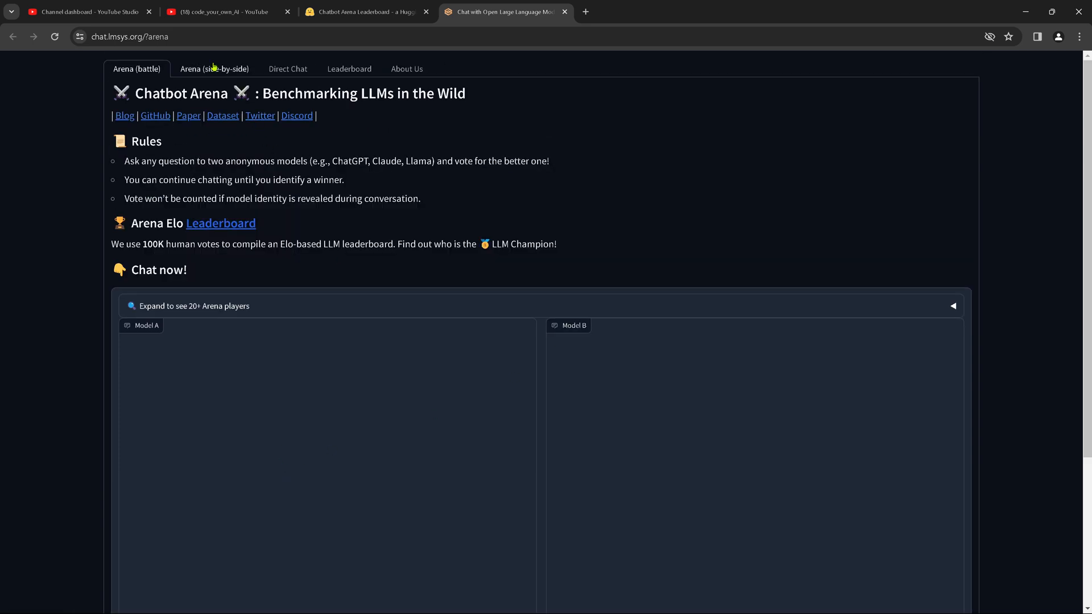
In the side-by-side arena, keep mixtral-8x7b-instruct-v0.1 as Model A and choose gemini-pro as Model B
{"action": "left_click", "coordinate": [215, 68]}
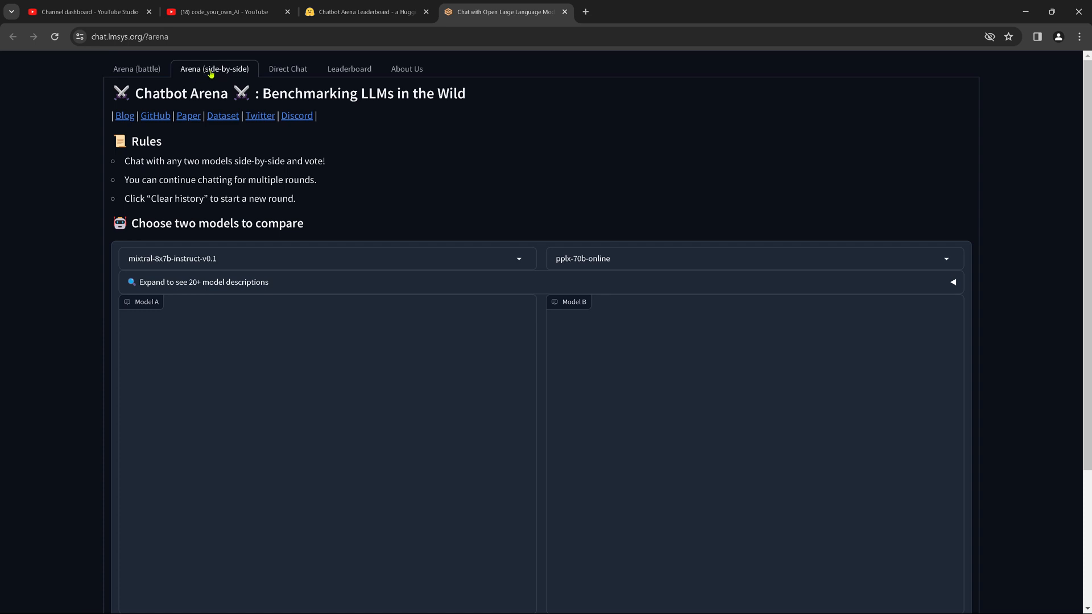
{"action": "left_click", "coordinate": [322, 258]}
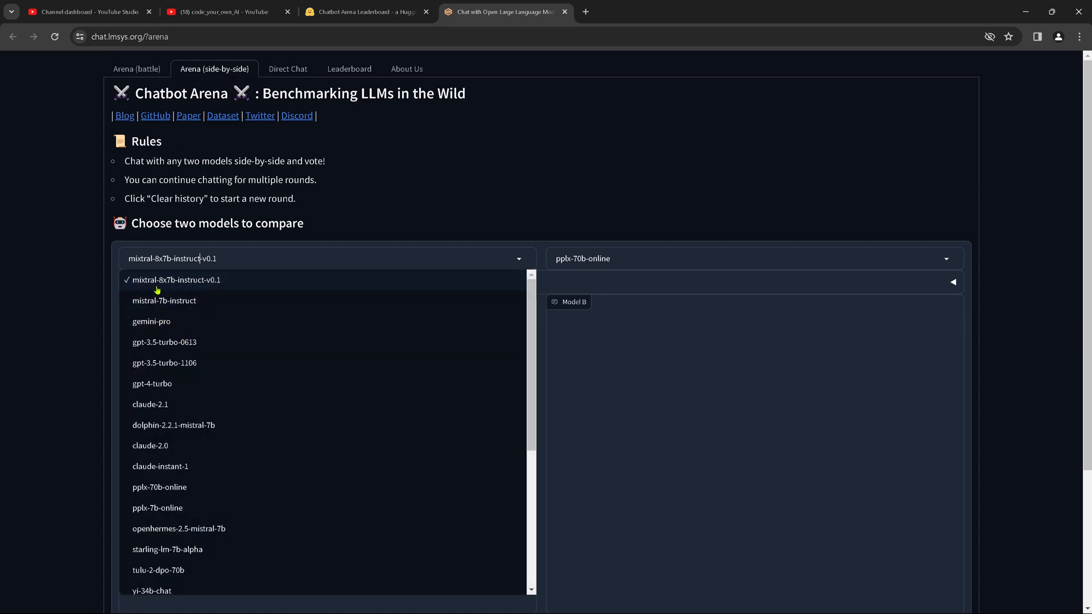
{"action": "left_click", "coordinate": [751, 258]}
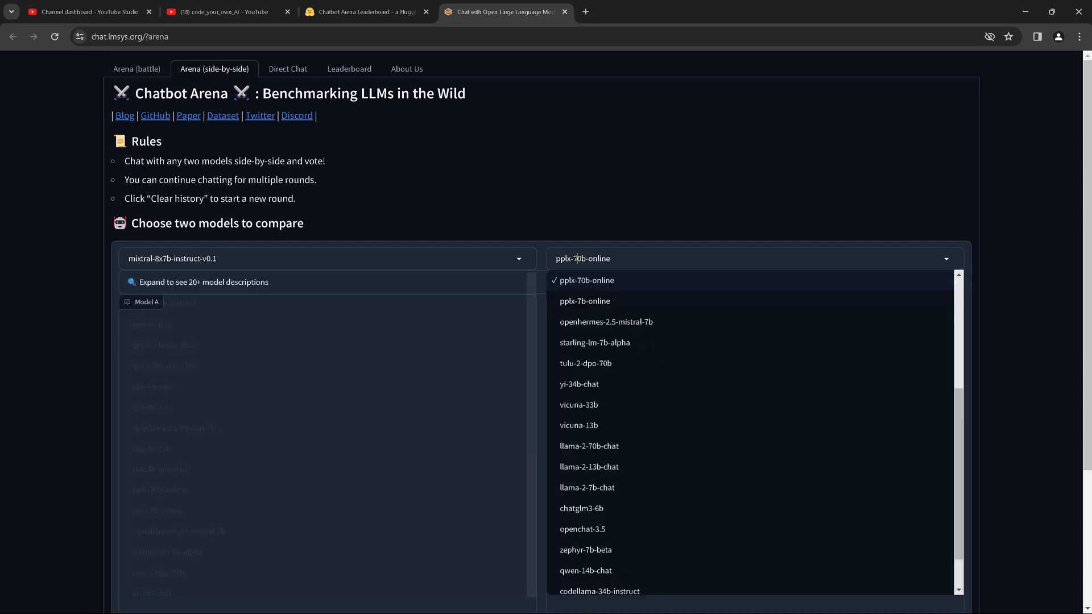
{"action": "mouse_move", "coordinate": [624, 325]}
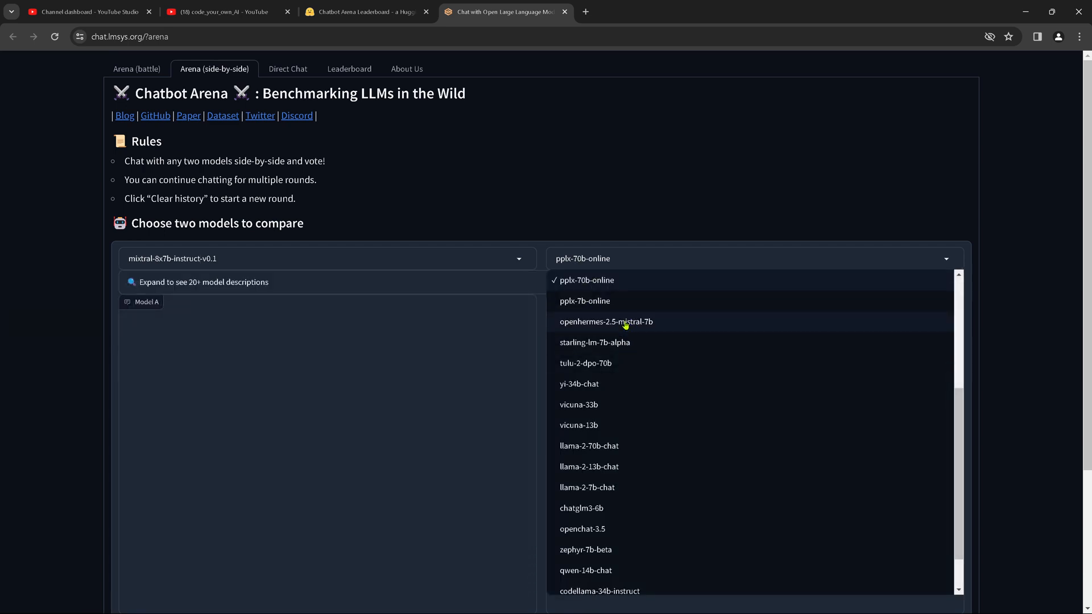
{"action": "scroll", "scroll_direction": "up", "scroll_amount": 3}
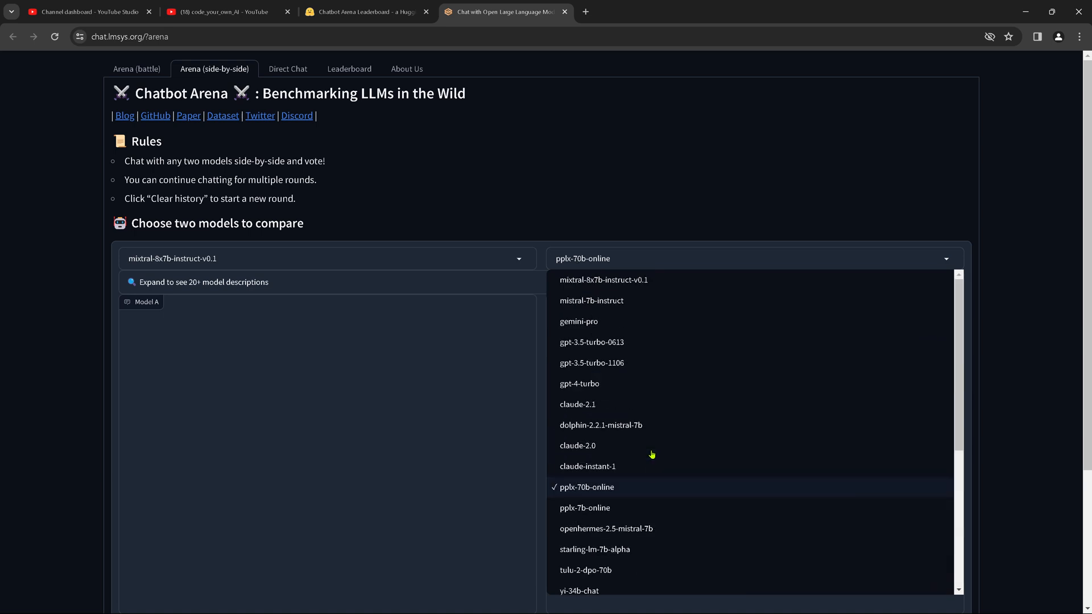
{"action": "mouse_move", "coordinate": [591, 320]}
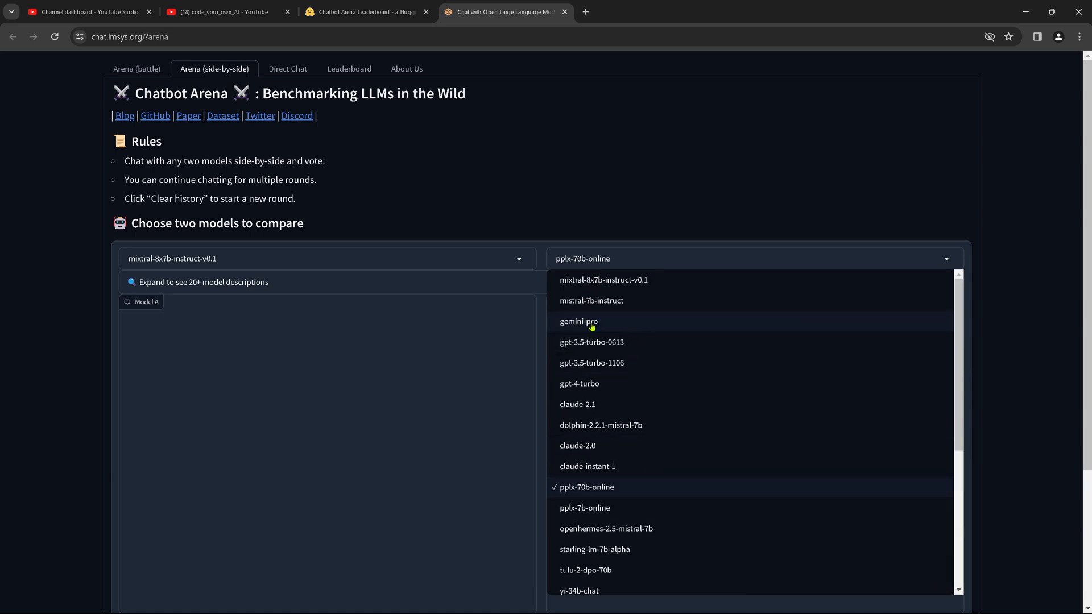
{"action": "left_click", "coordinate": [579, 321]}
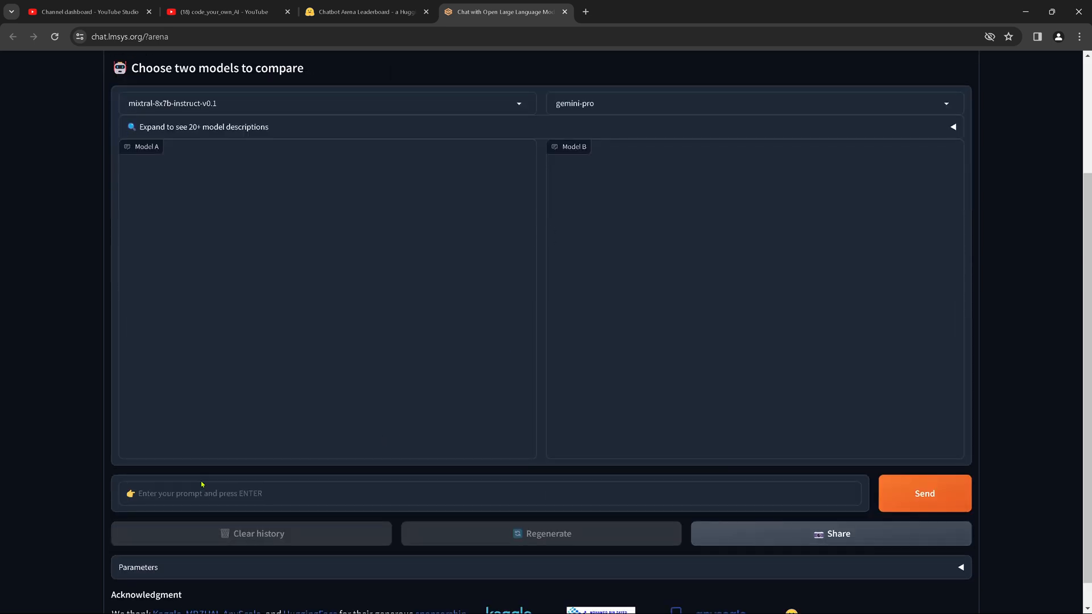
{"action": "mouse_move", "coordinate": [650, 209]}
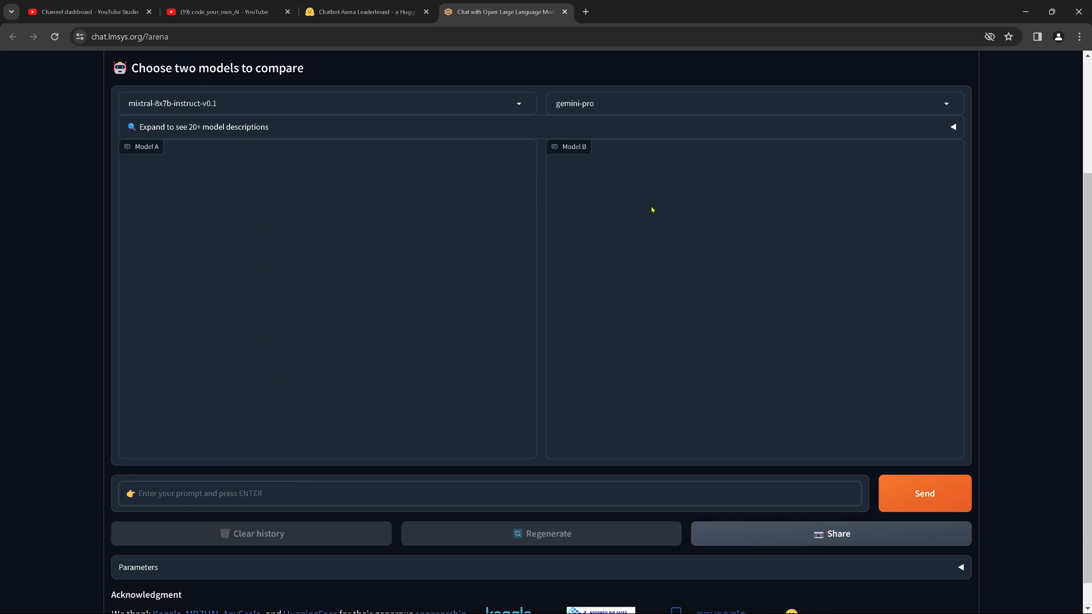
{"action": "scroll", "scroll_direction": "down", "scroll_amount": 3}
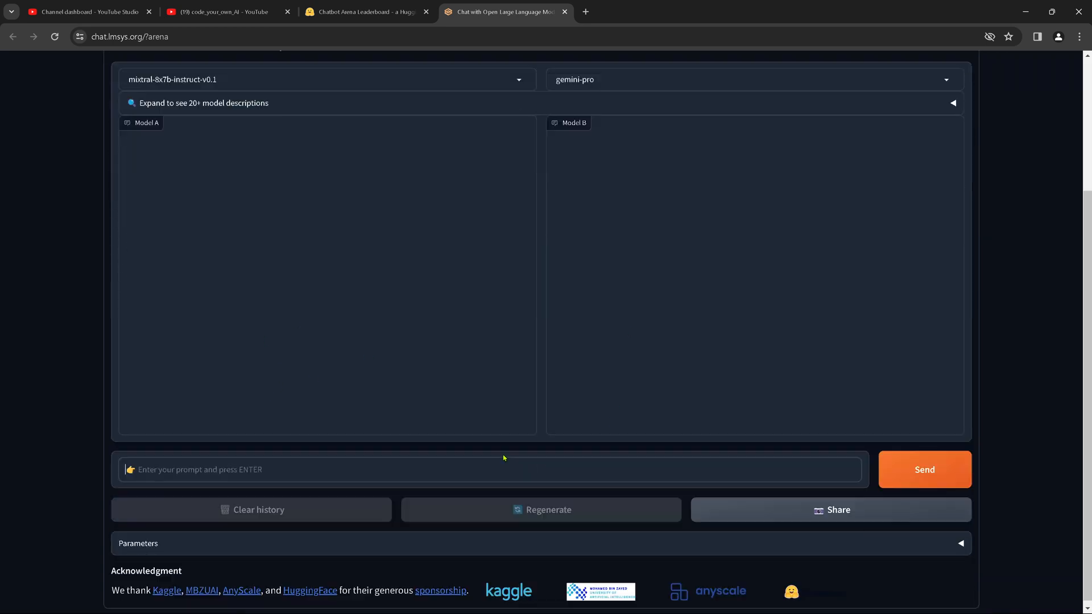
{"action": "scroll", "scroll_direction": "up", "scroll_amount": 3}
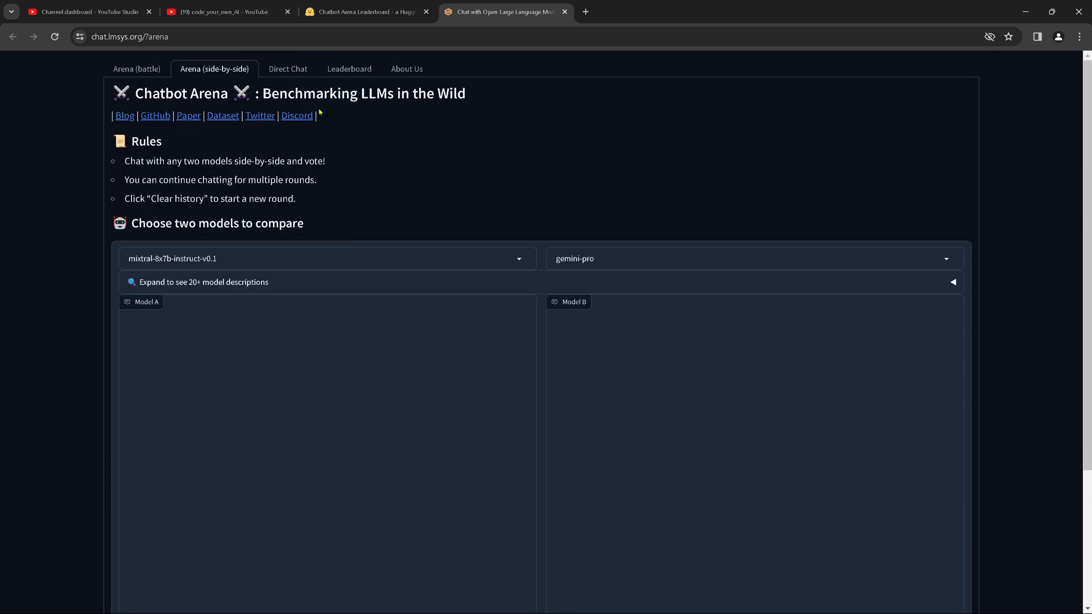
Visit the Direct Chat tab, then the Leaderboard tab showing the November 2023 Elo/MT-bench/MMLU table
{"action": "left_click", "coordinate": [287, 69]}
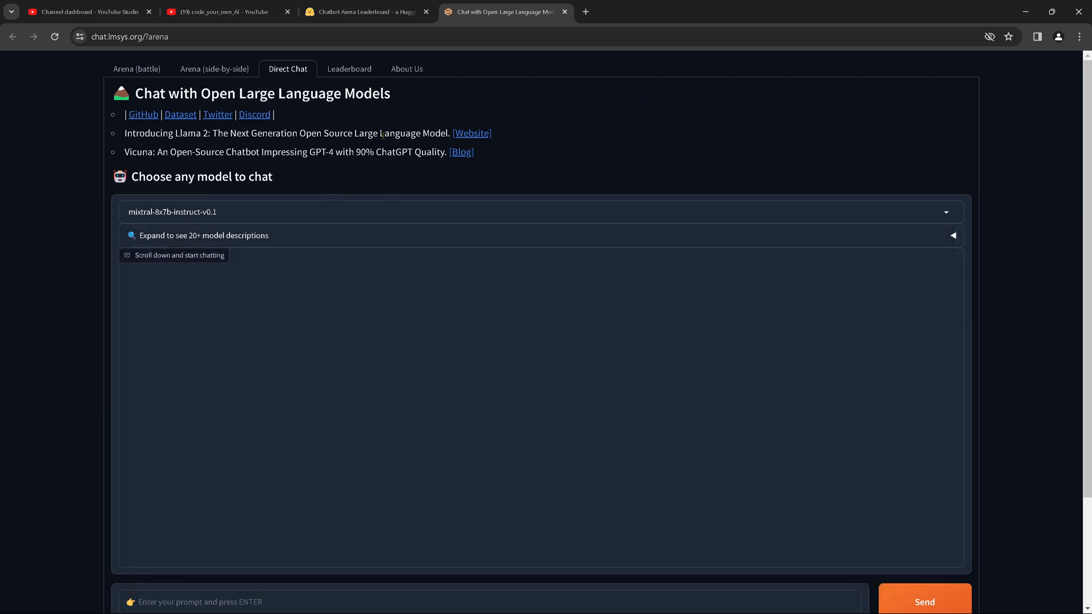
{"action": "left_click", "coordinate": [349, 69]}
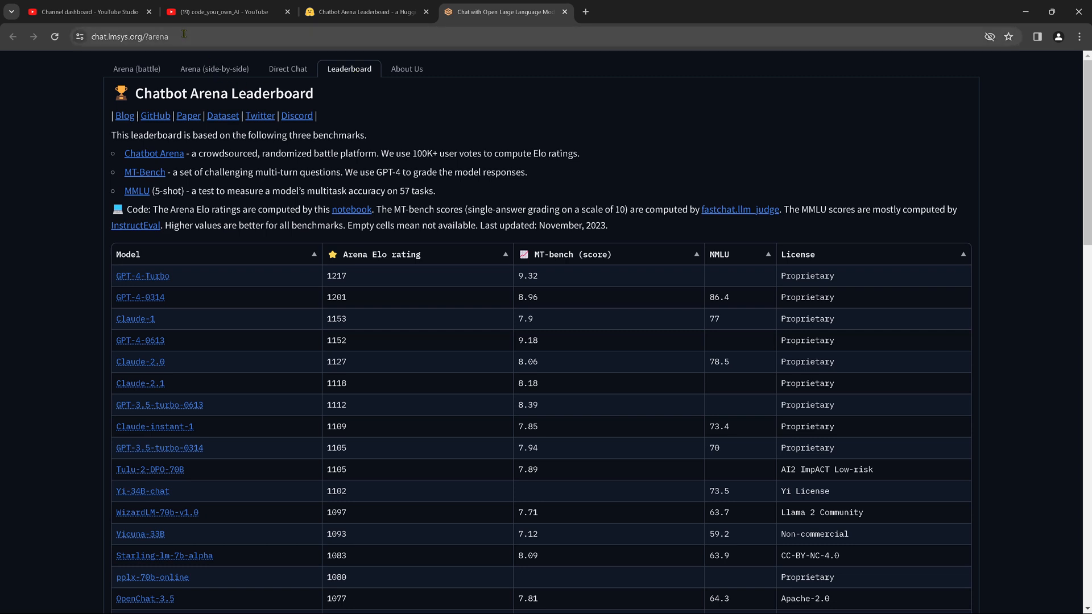
{"action": "mouse_move", "coordinate": [738, 203]}
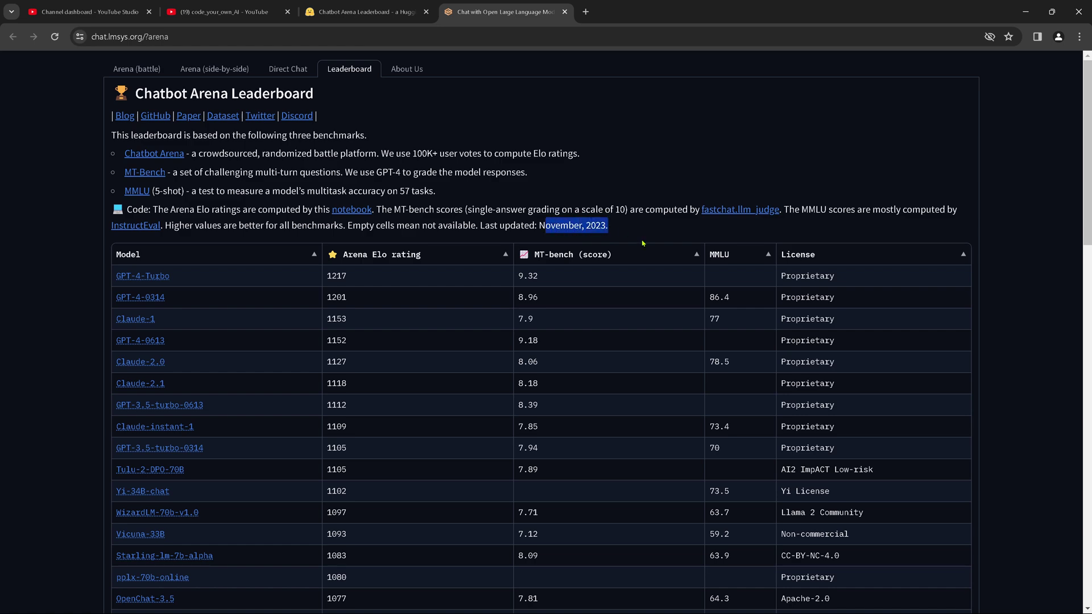
{"action": "mouse_move", "coordinate": [407, 70]}
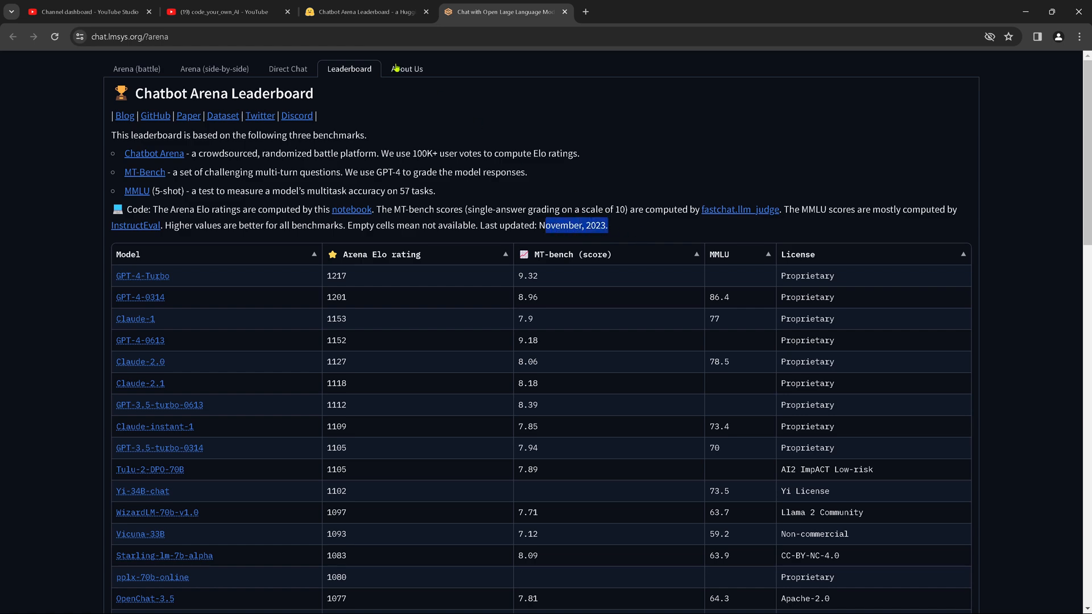
Return to the Hugging Face leaderboard tab and scroll to its Dec 15, 2023 table with Mixtral-8x7b and Gemini Pro
{"action": "left_click", "coordinate": [365, 11]}
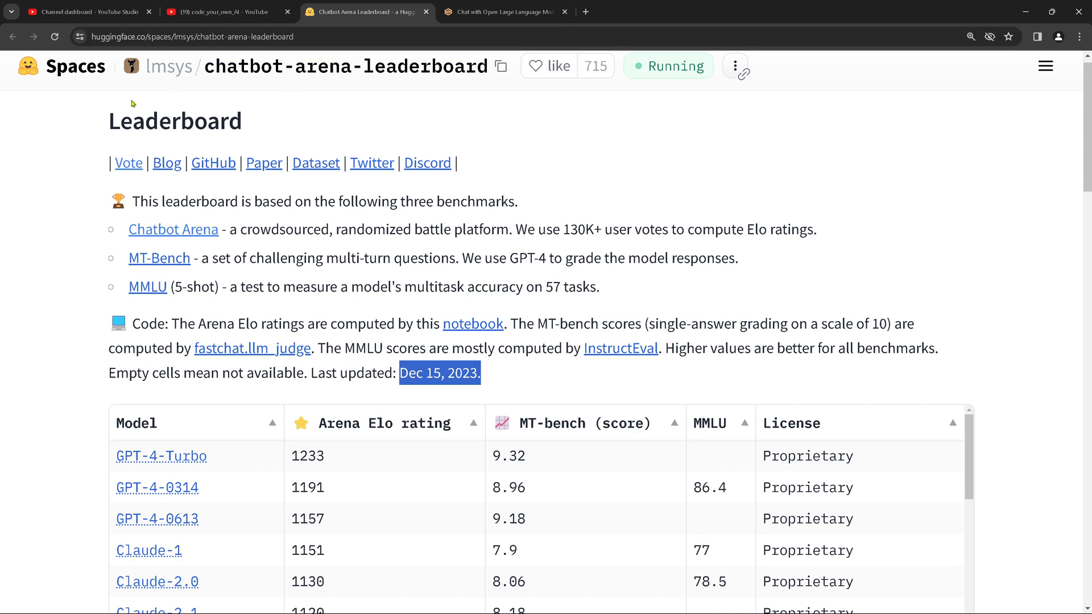
{"action": "mouse_move", "coordinate": [168, 66]}
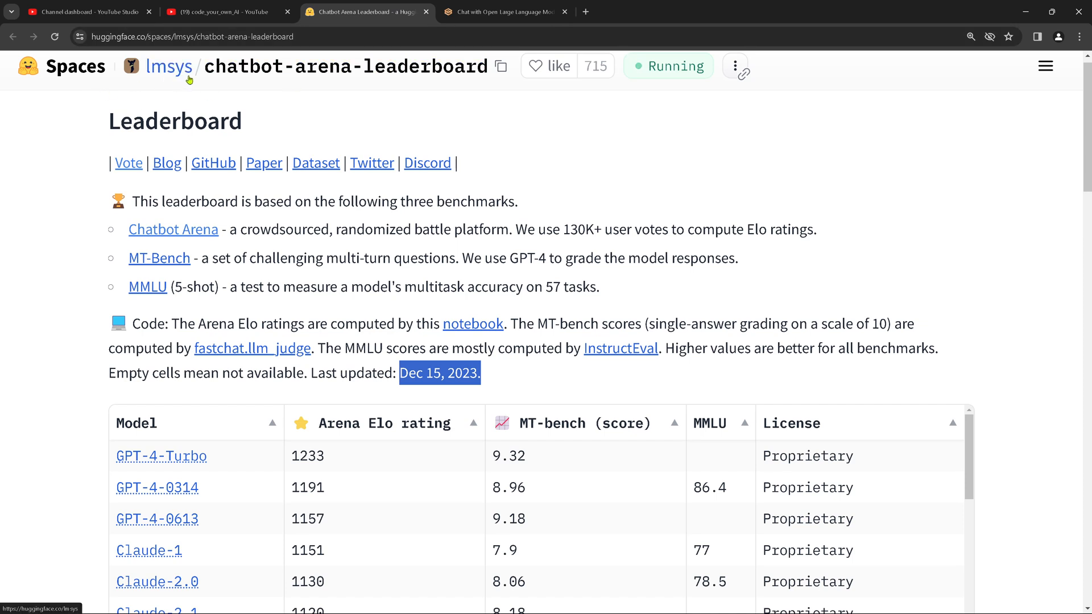
{"action": "mouse_move", "coordinate": [244, 88]}
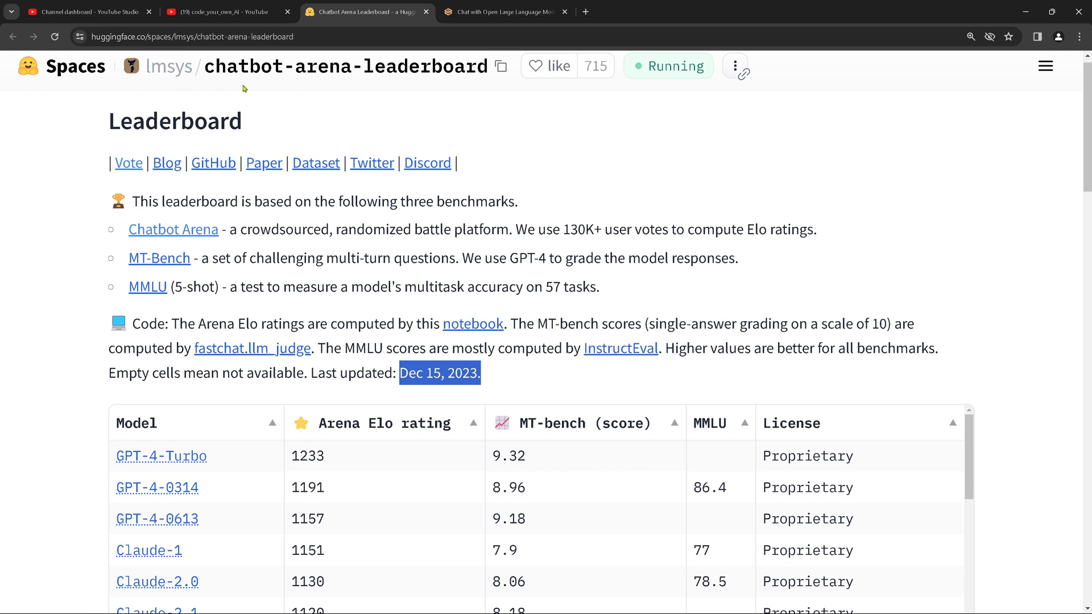
{"action": "scroll", "scroll_direction": "down", "scroll_amount": 3}
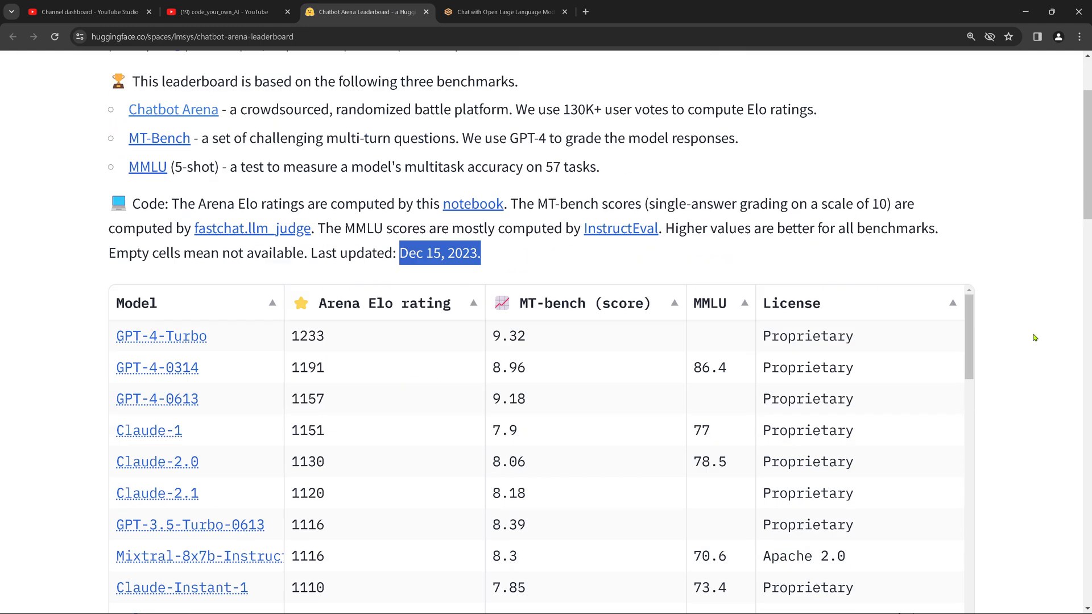
{"action": "scroll", "scroll_direction": "down", "scroll_amount": 3}
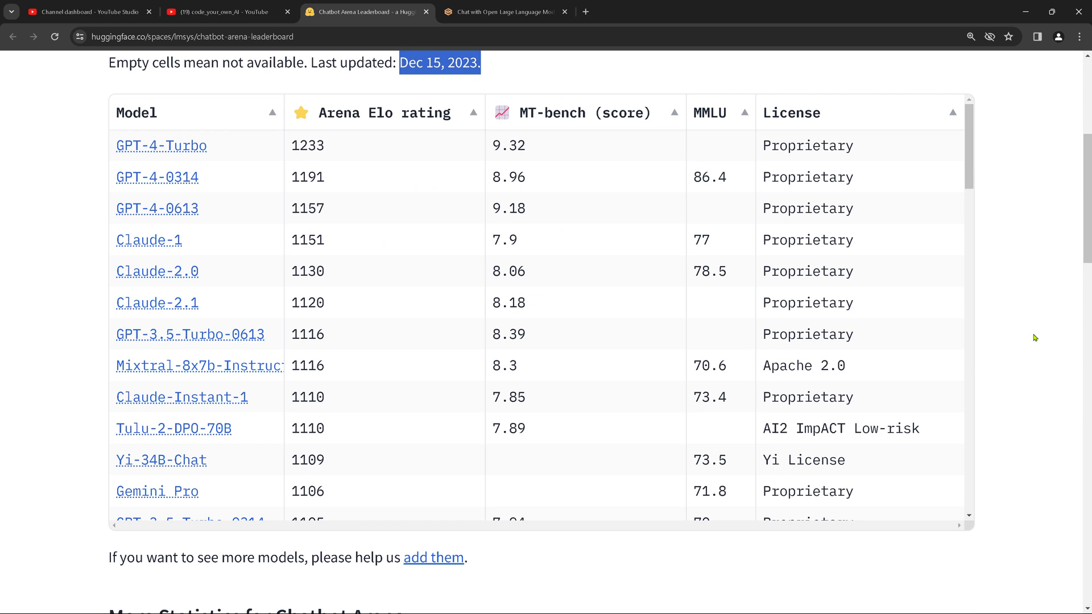